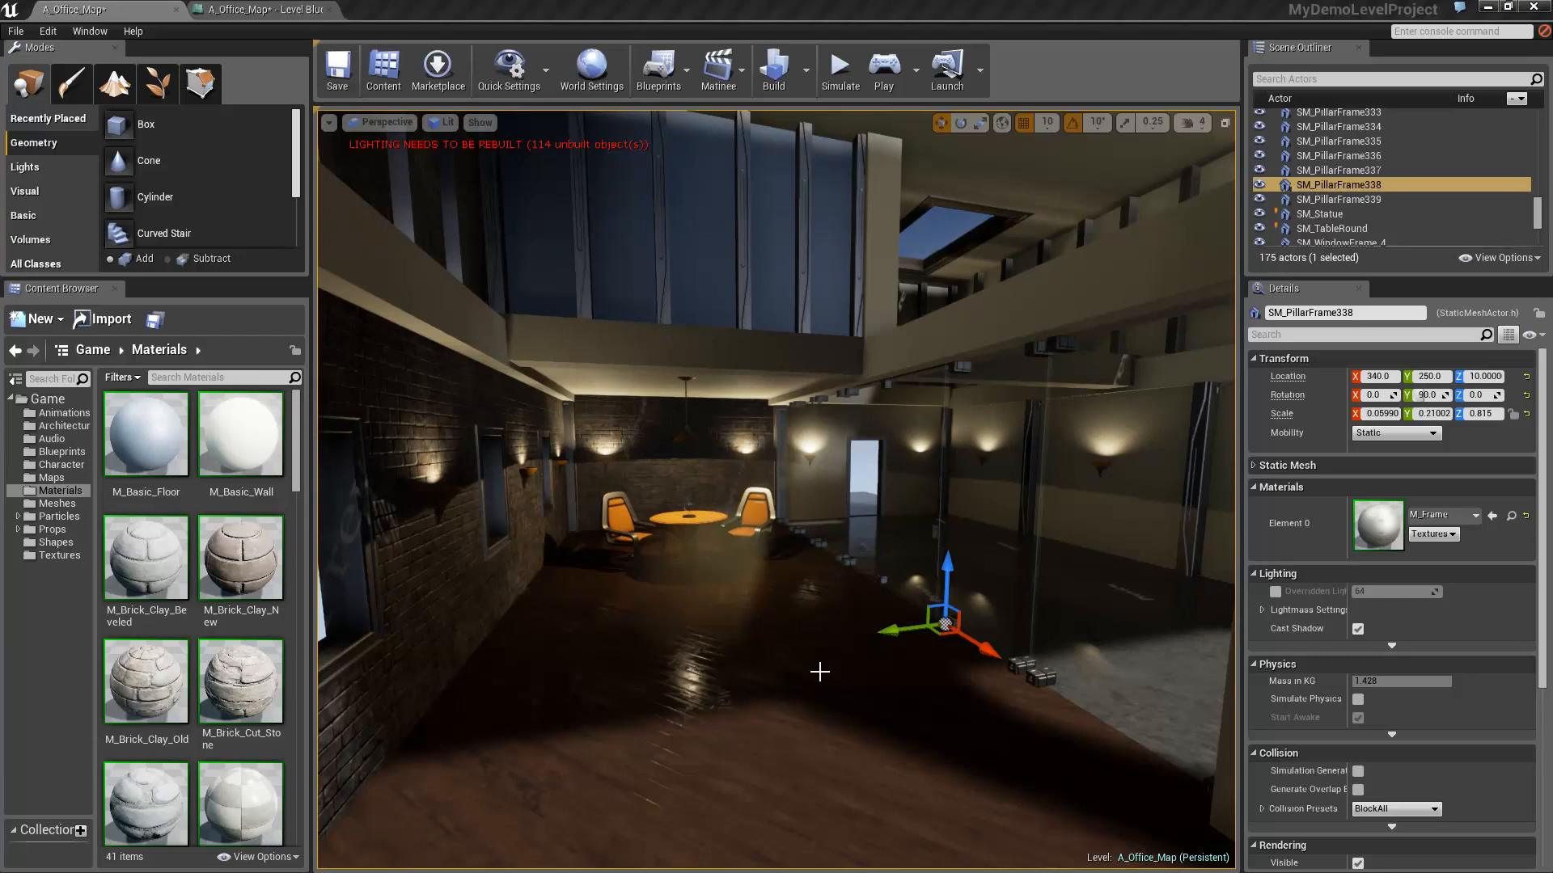
mouse_move(877, 683)
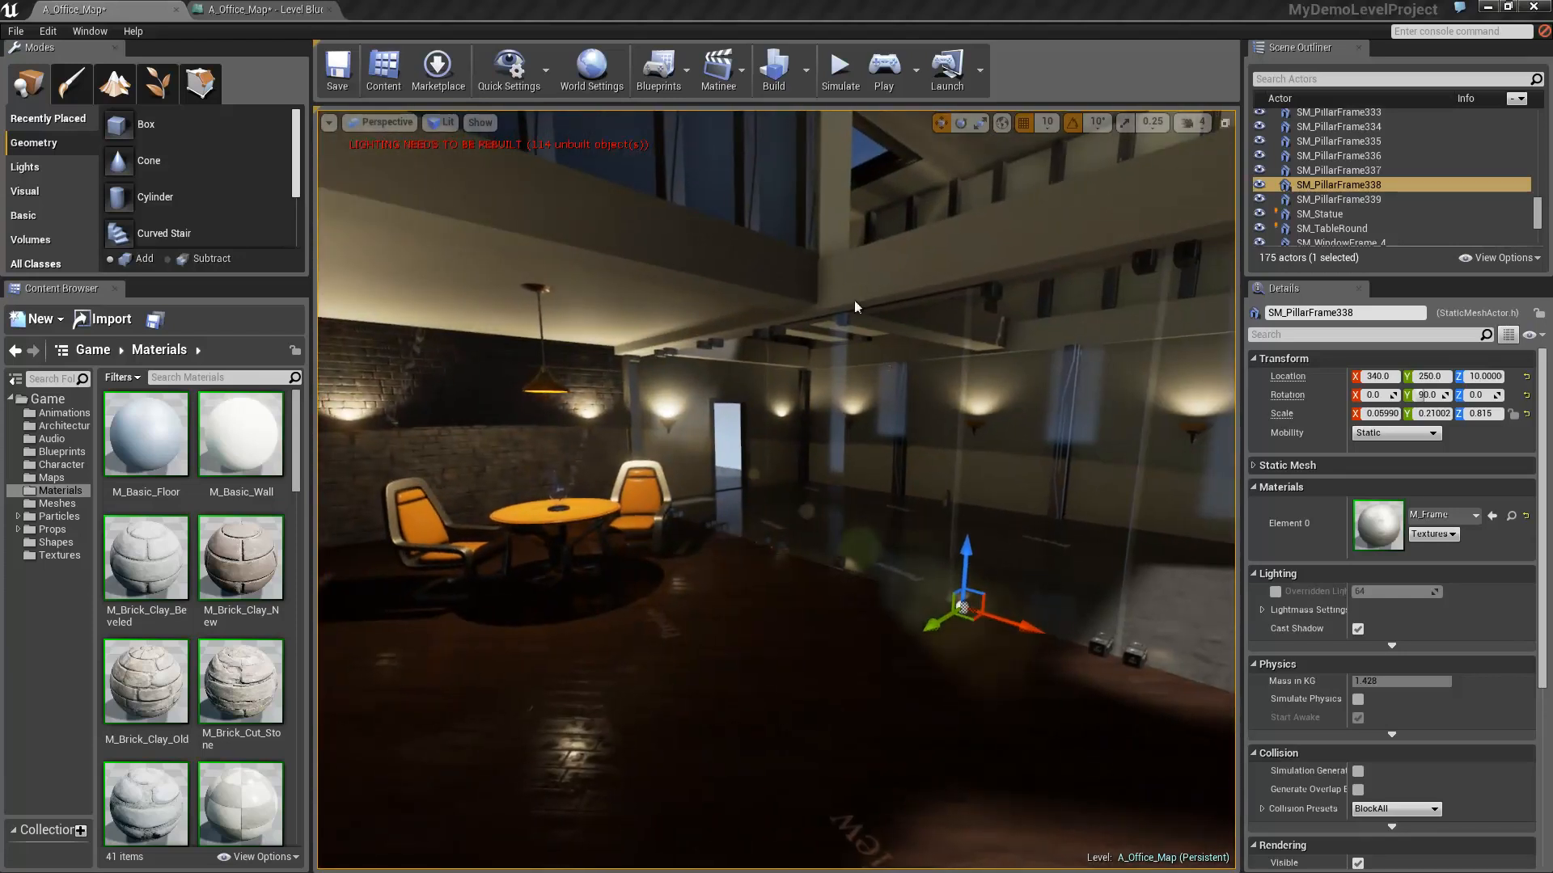
Preview-play the office level, then add a new Matinee actor and maximize its editor.
left_click(883, 70)
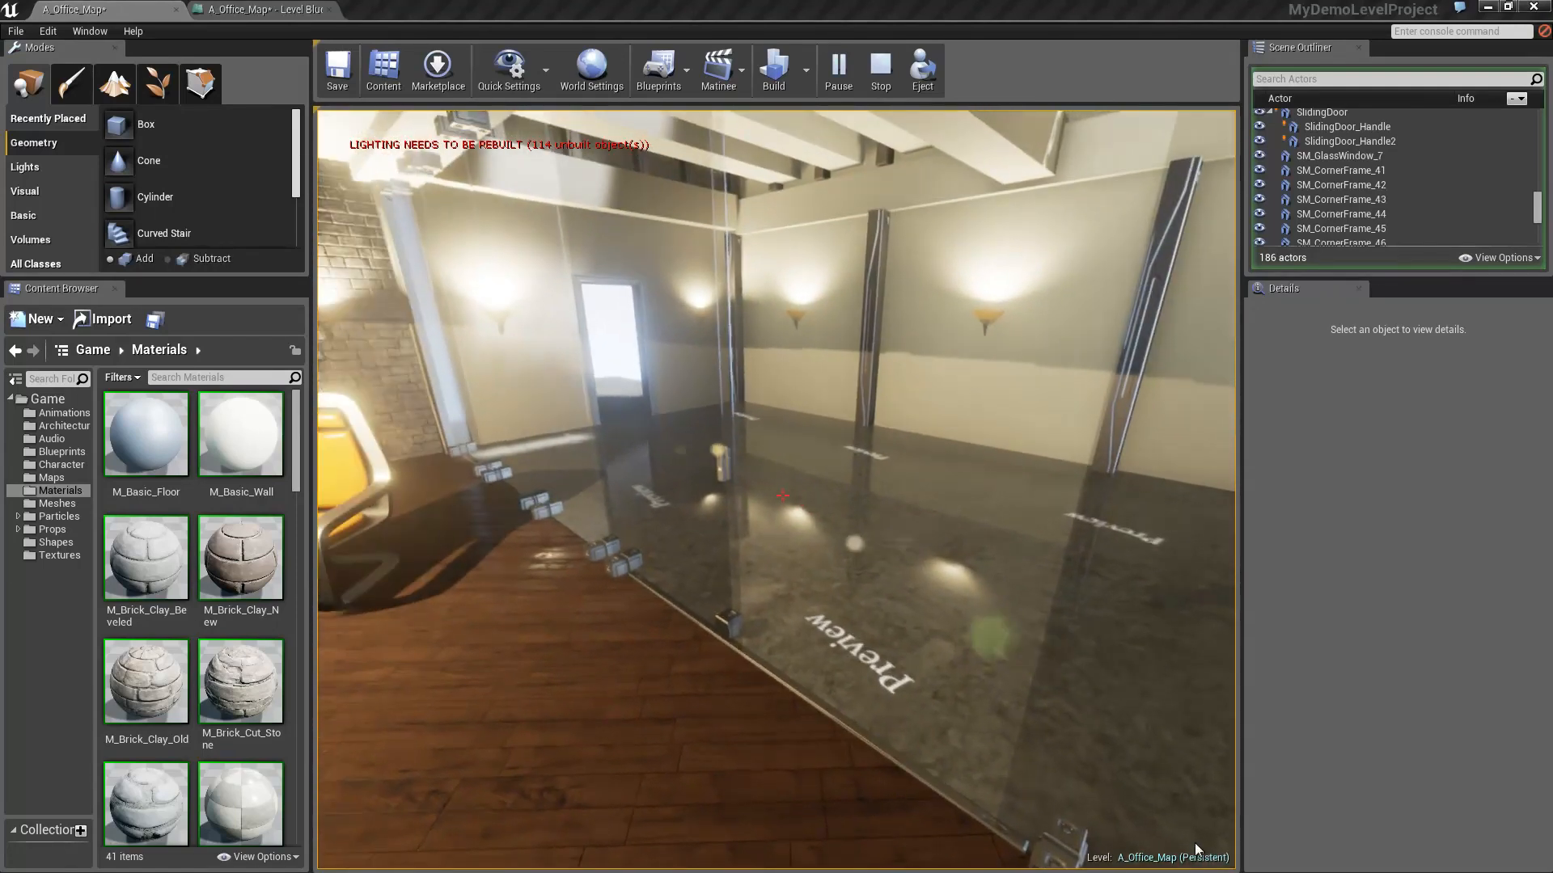
left_click(877, 70)
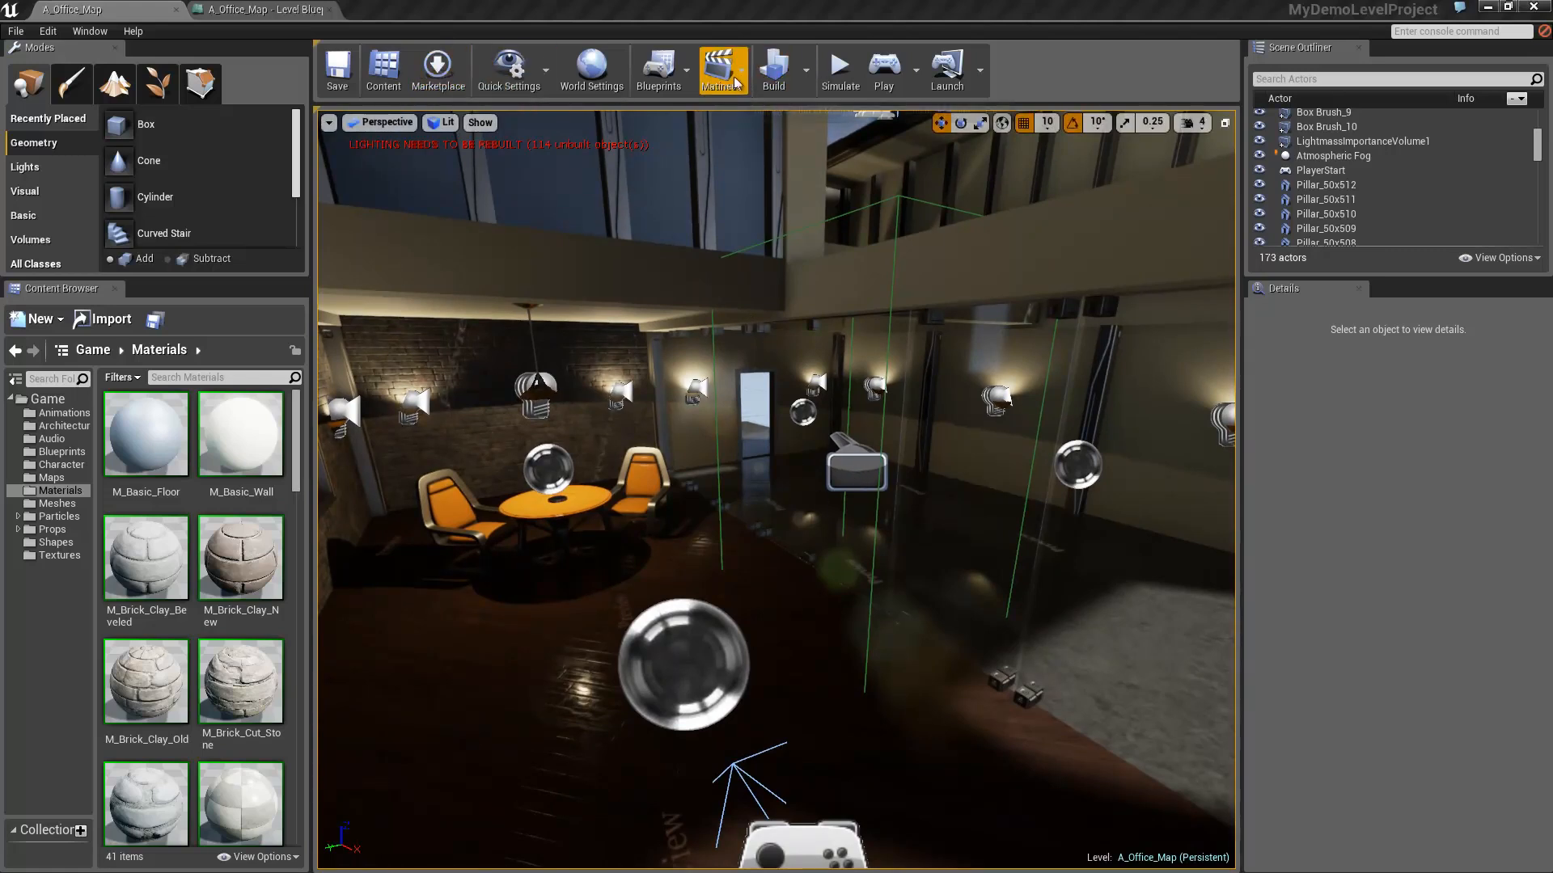
left_click(723, 70)
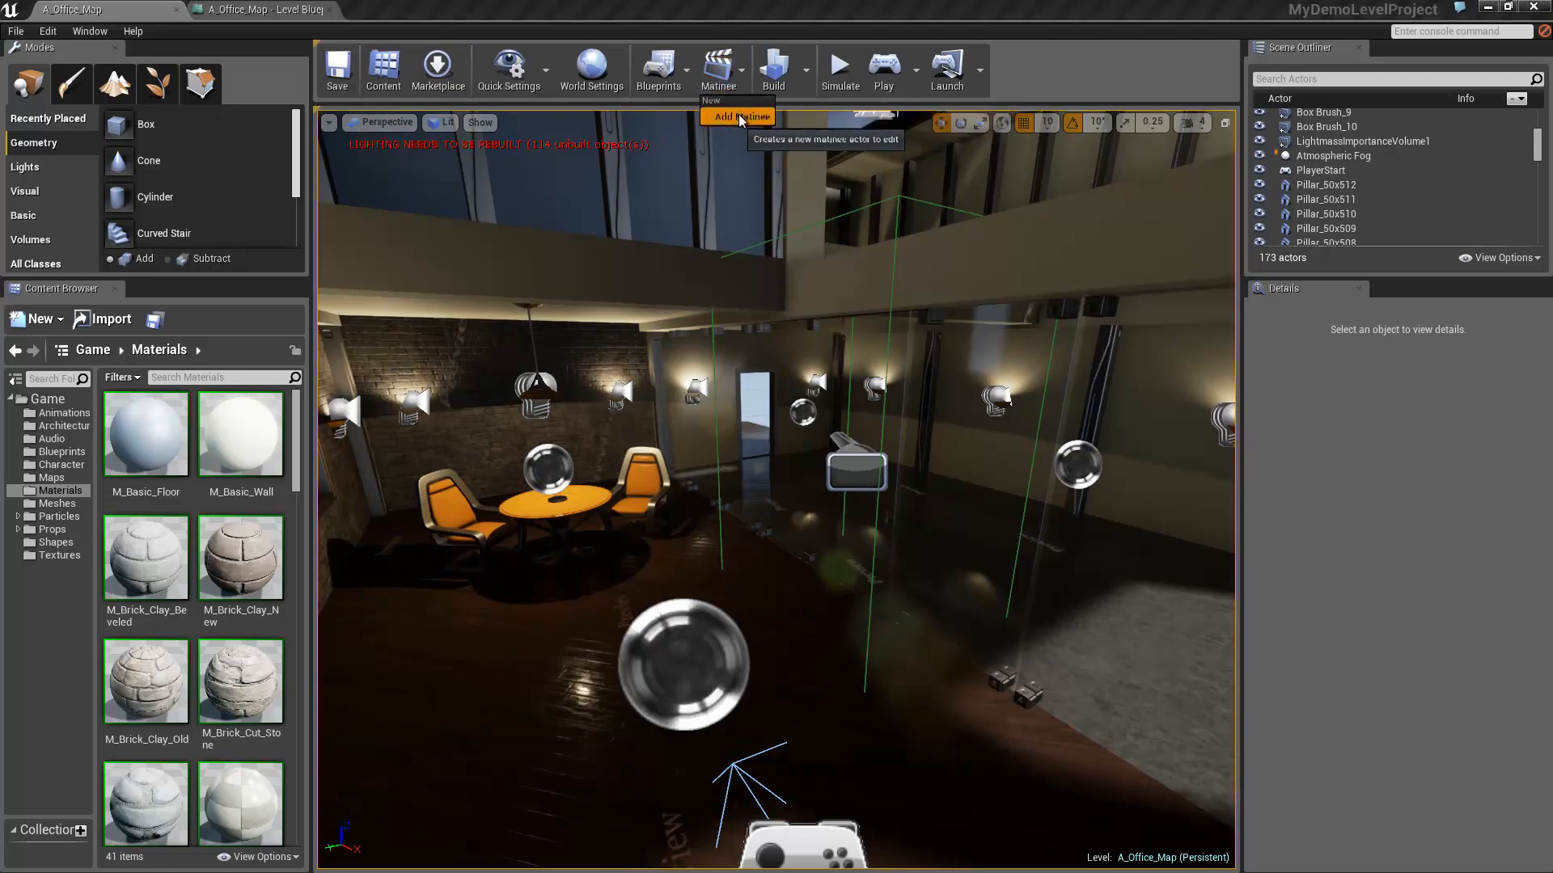
left_click(736, 115)
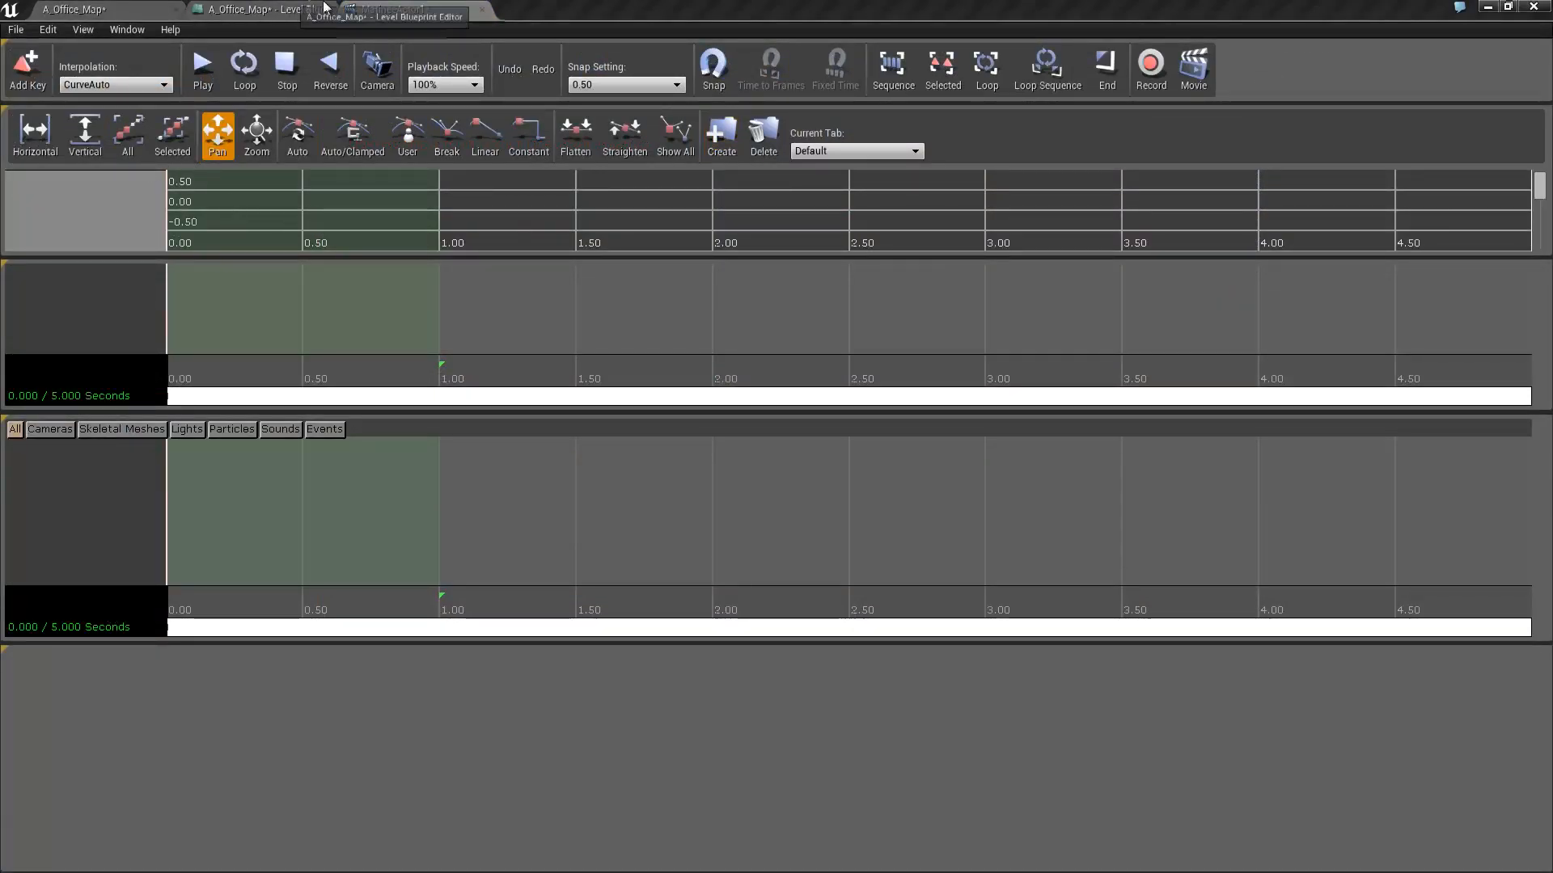
left_click(387, 9)
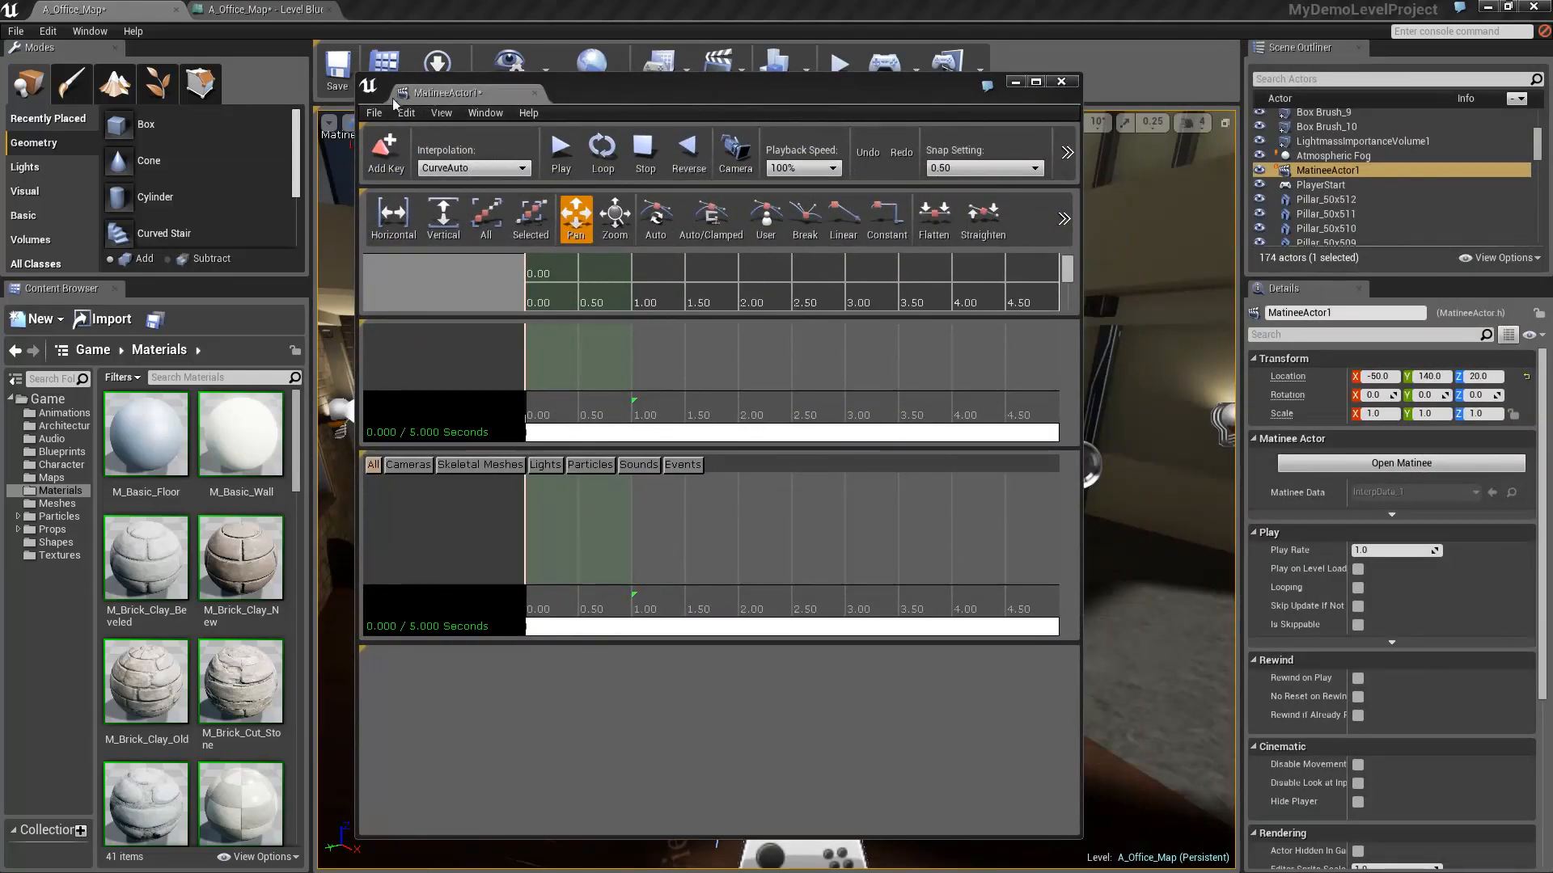
left_click(1036, 81)
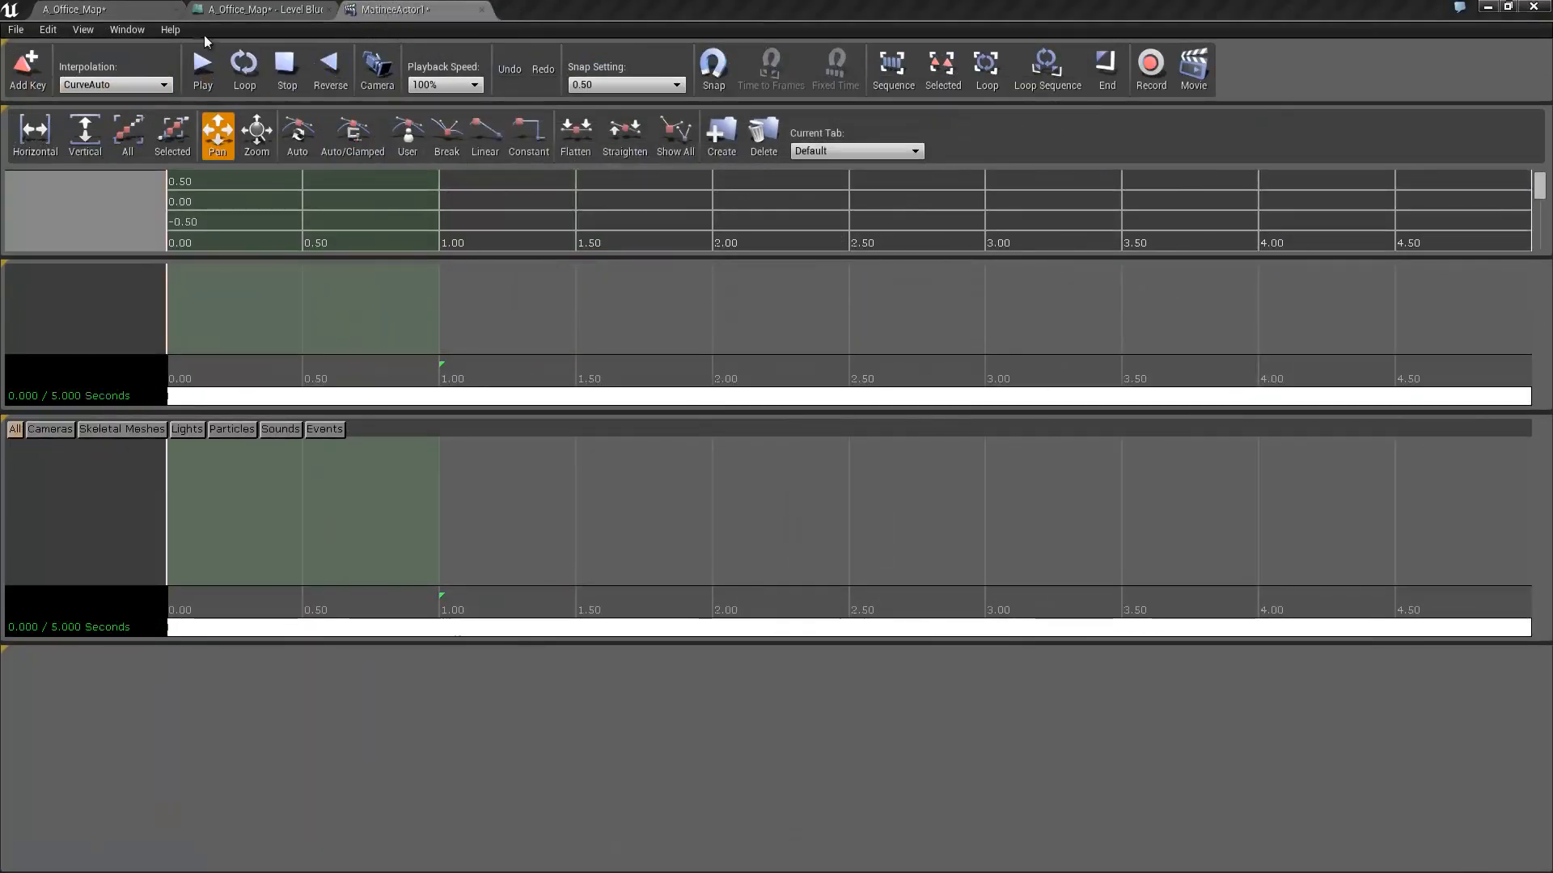
mouse_move(376, 64)
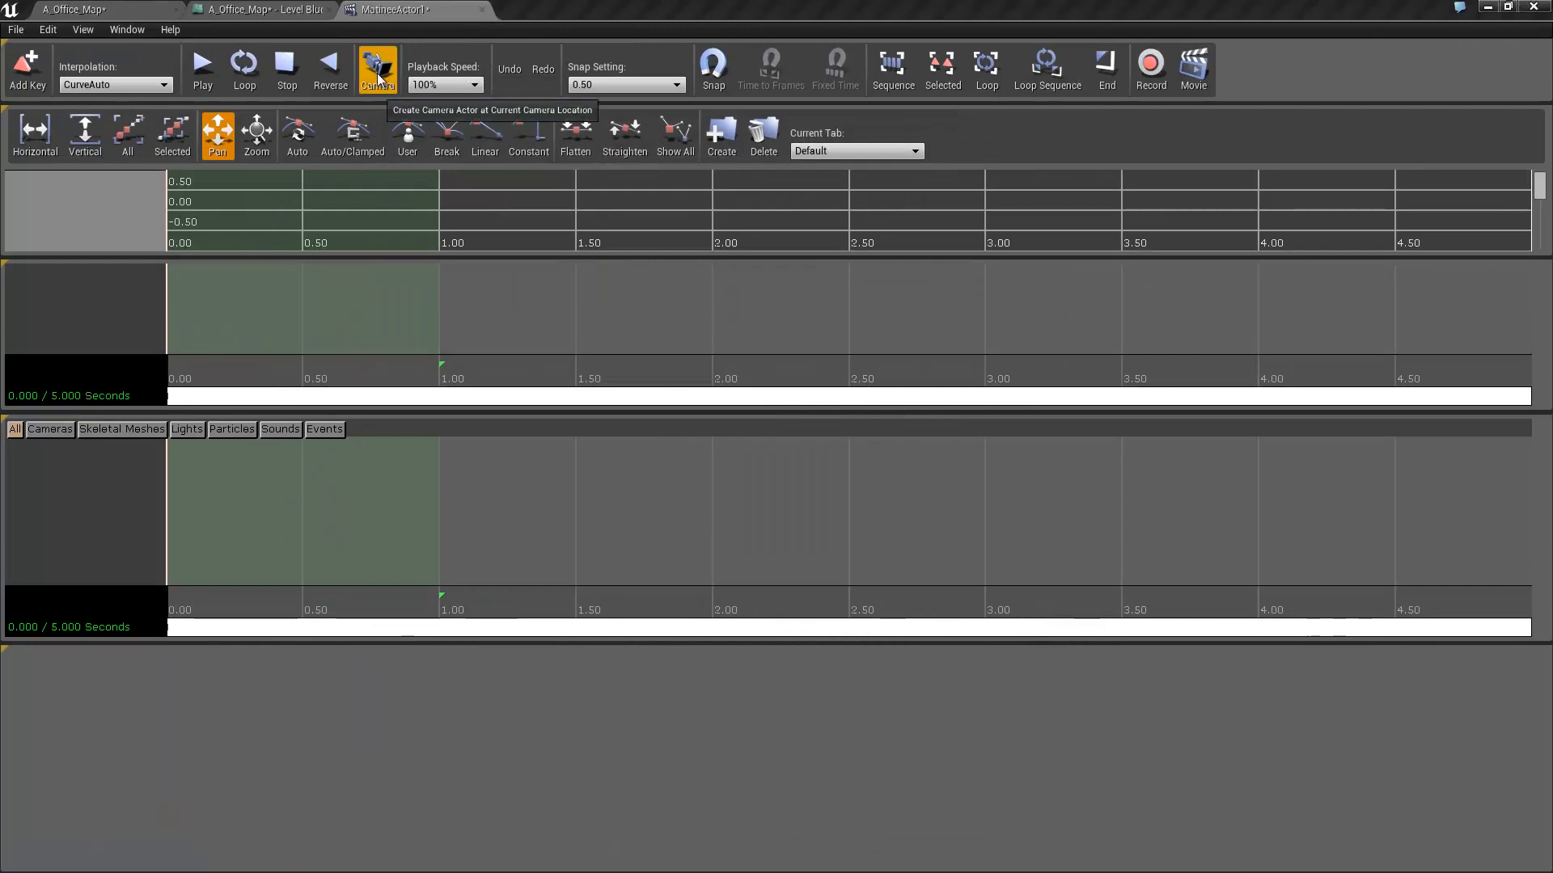
Create the Cam1 camera group at the current view and add a Director group.
left_click(377, 69)
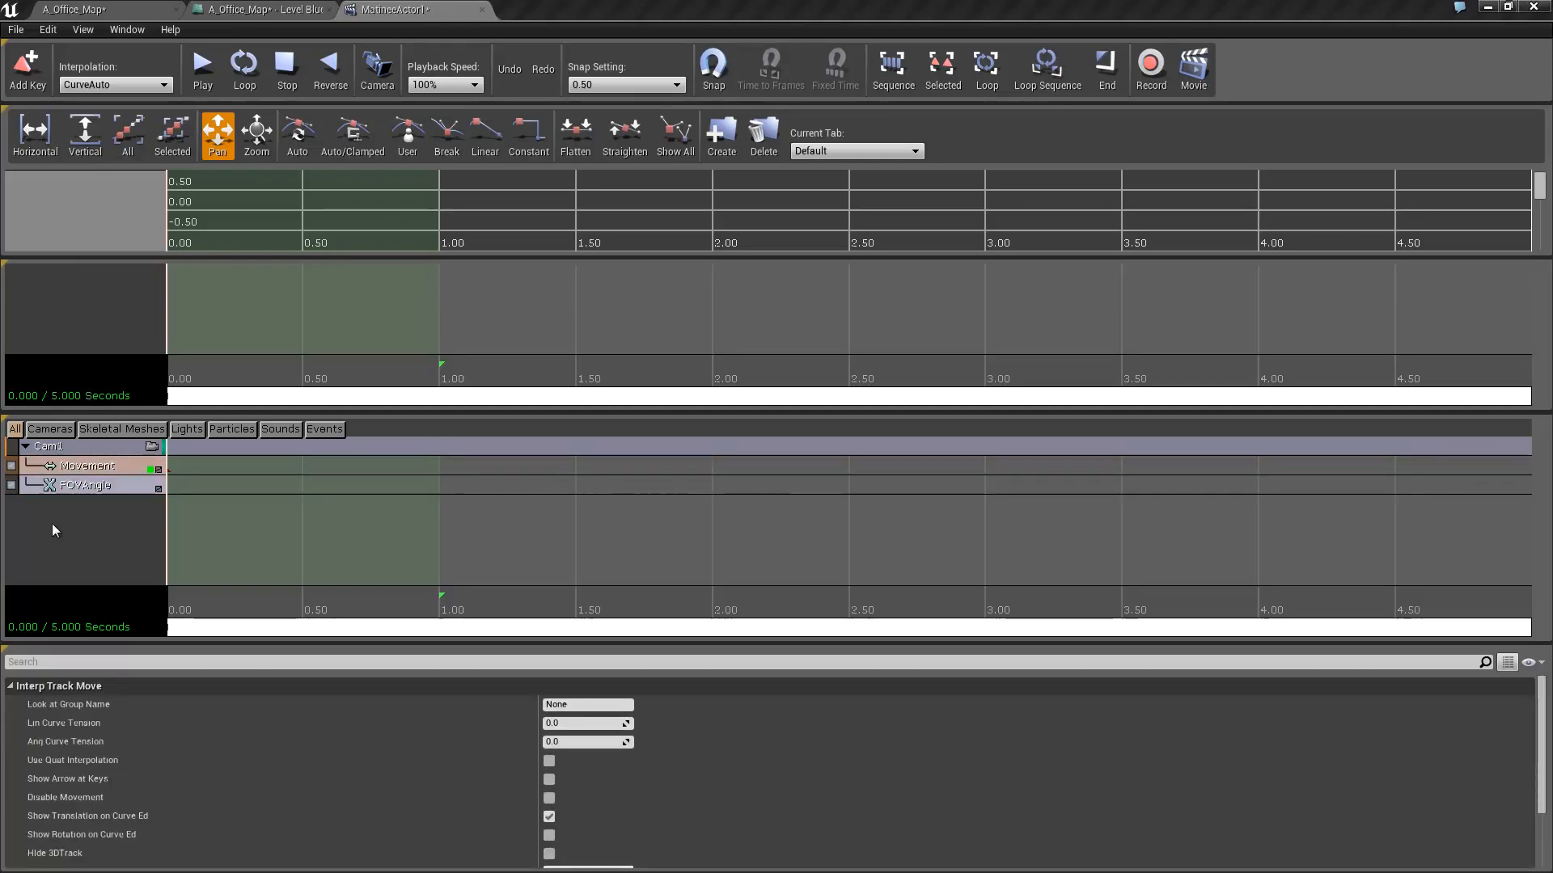
right_click(54, 530)
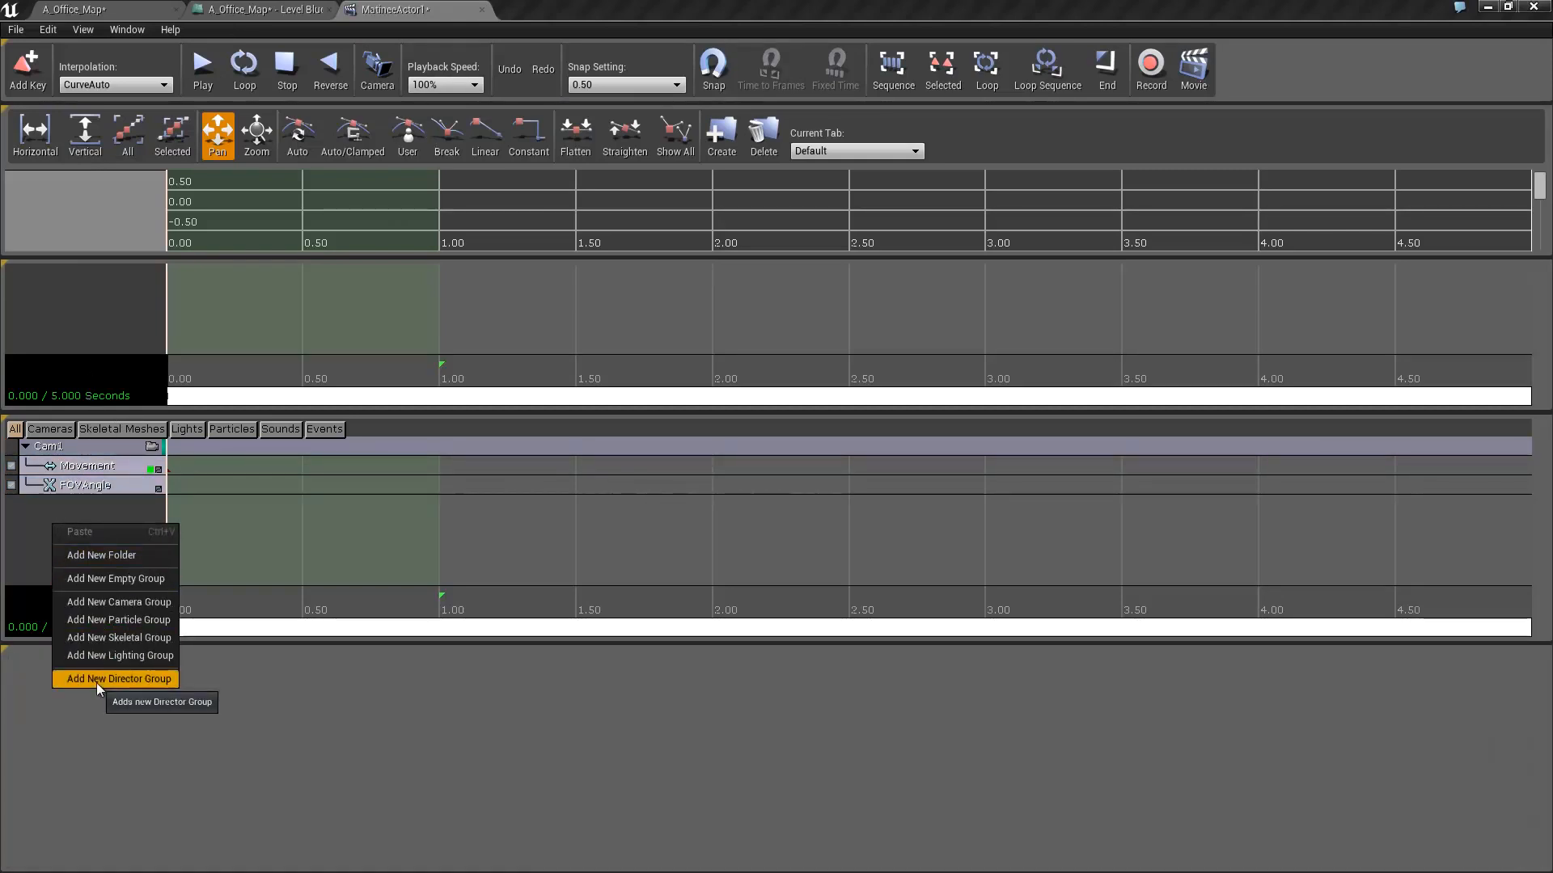
left_click(119, 679)
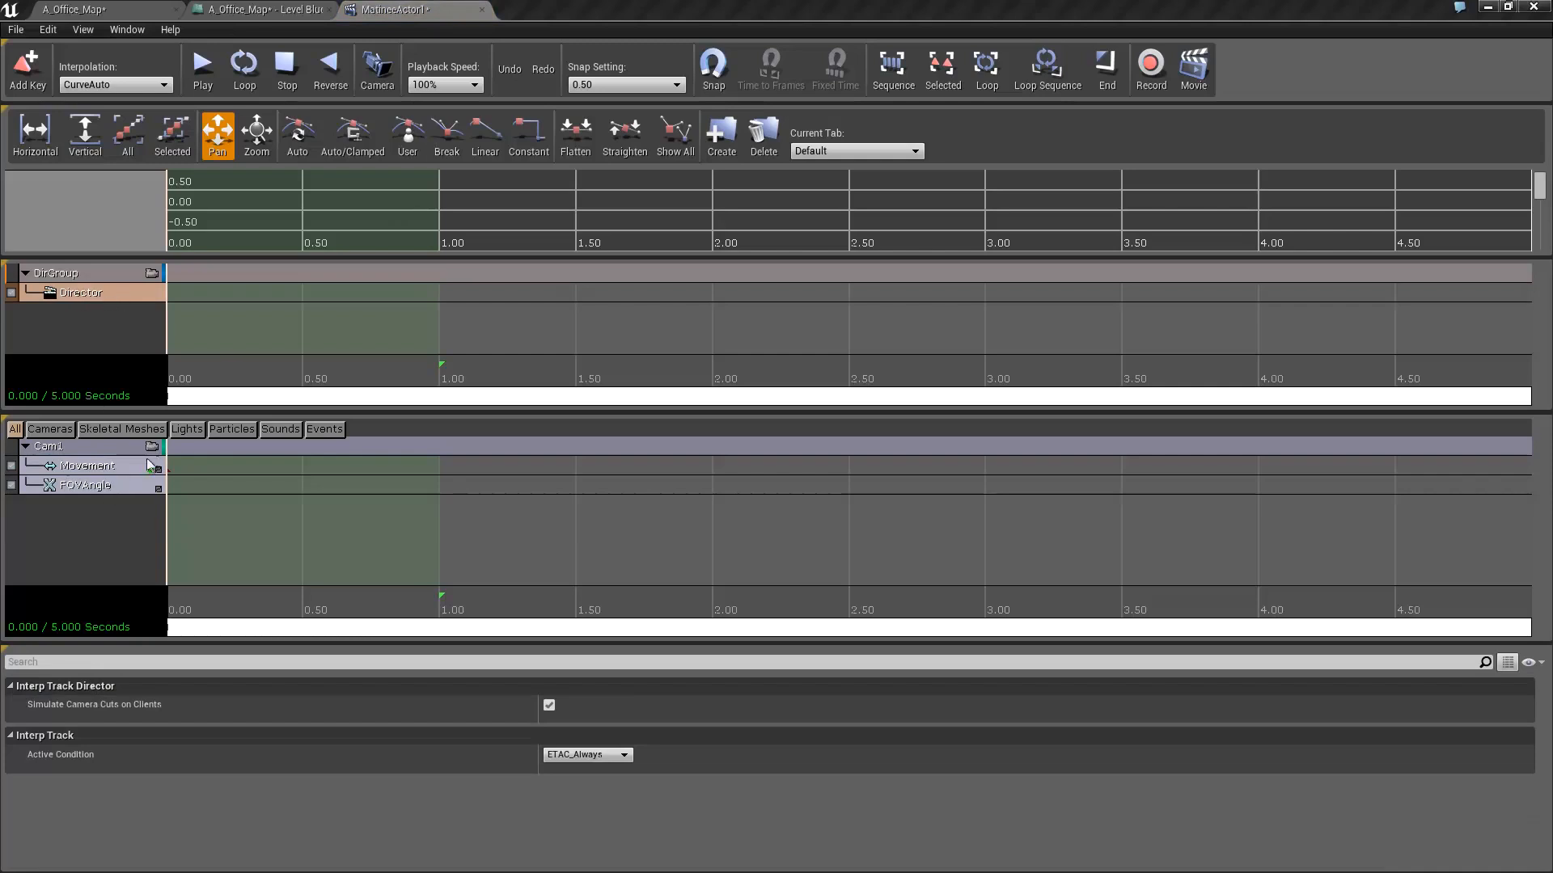
left_click(90, 466)
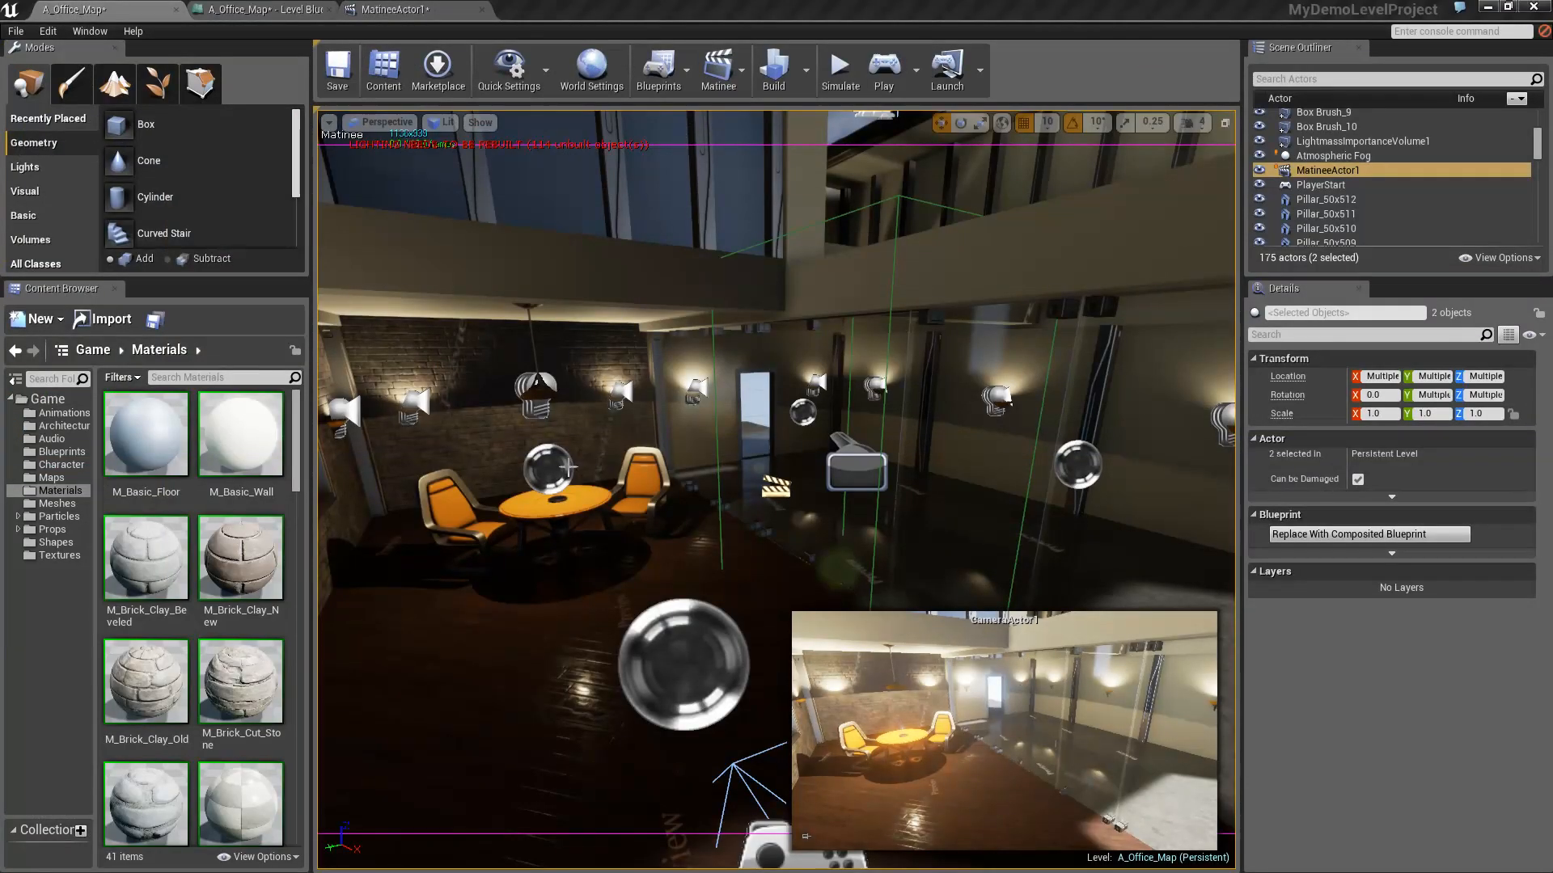
mouse_move(636, 520)
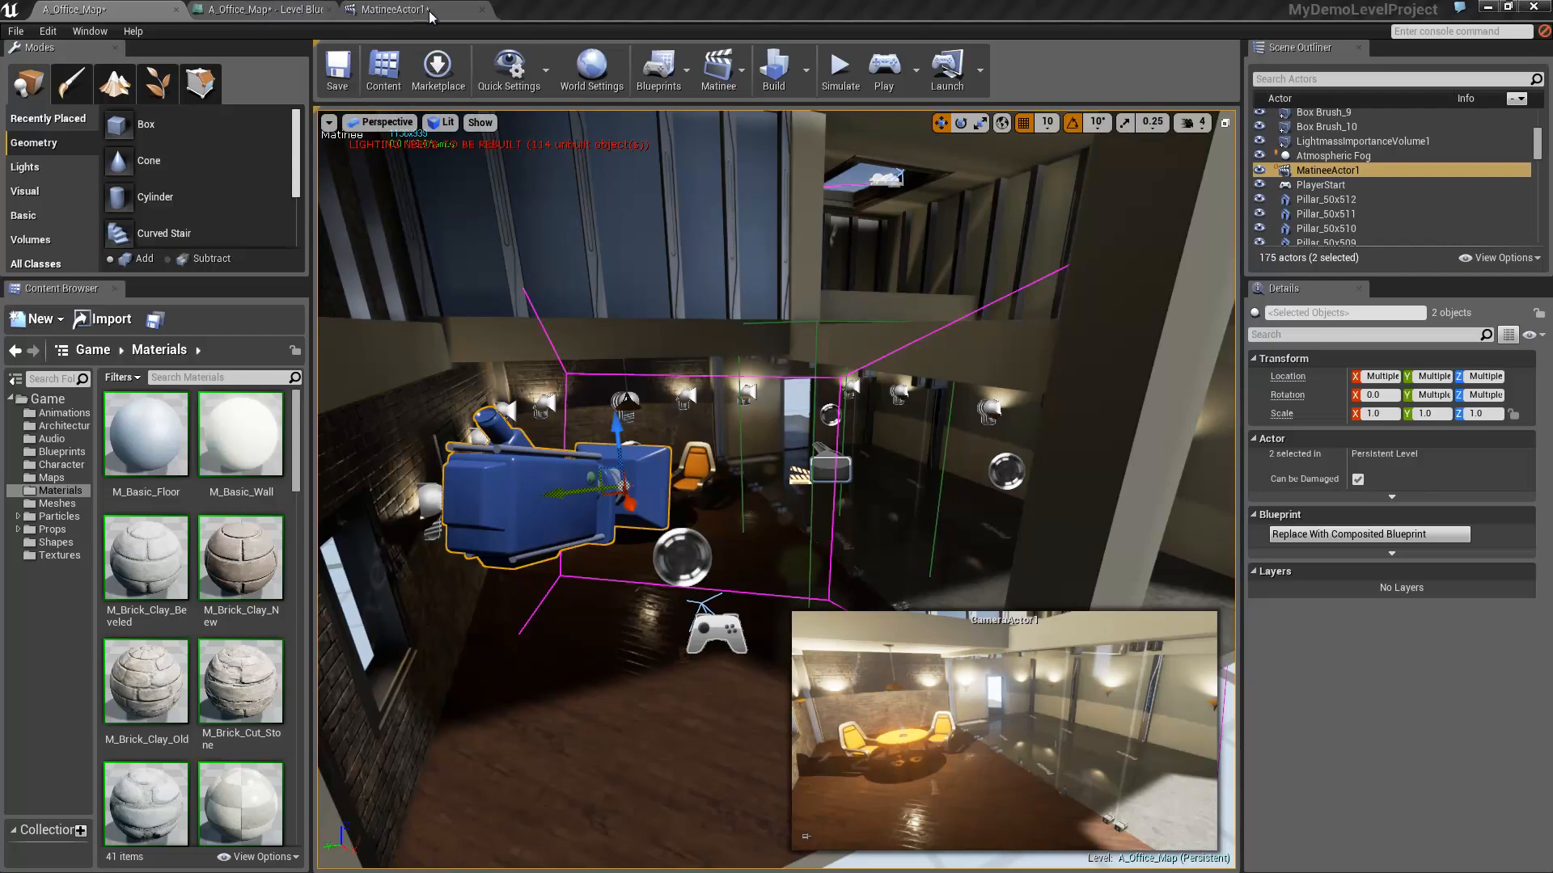
Bring the Matinee editor back to the front to key Cam1's movement.
left_click(396, 9)
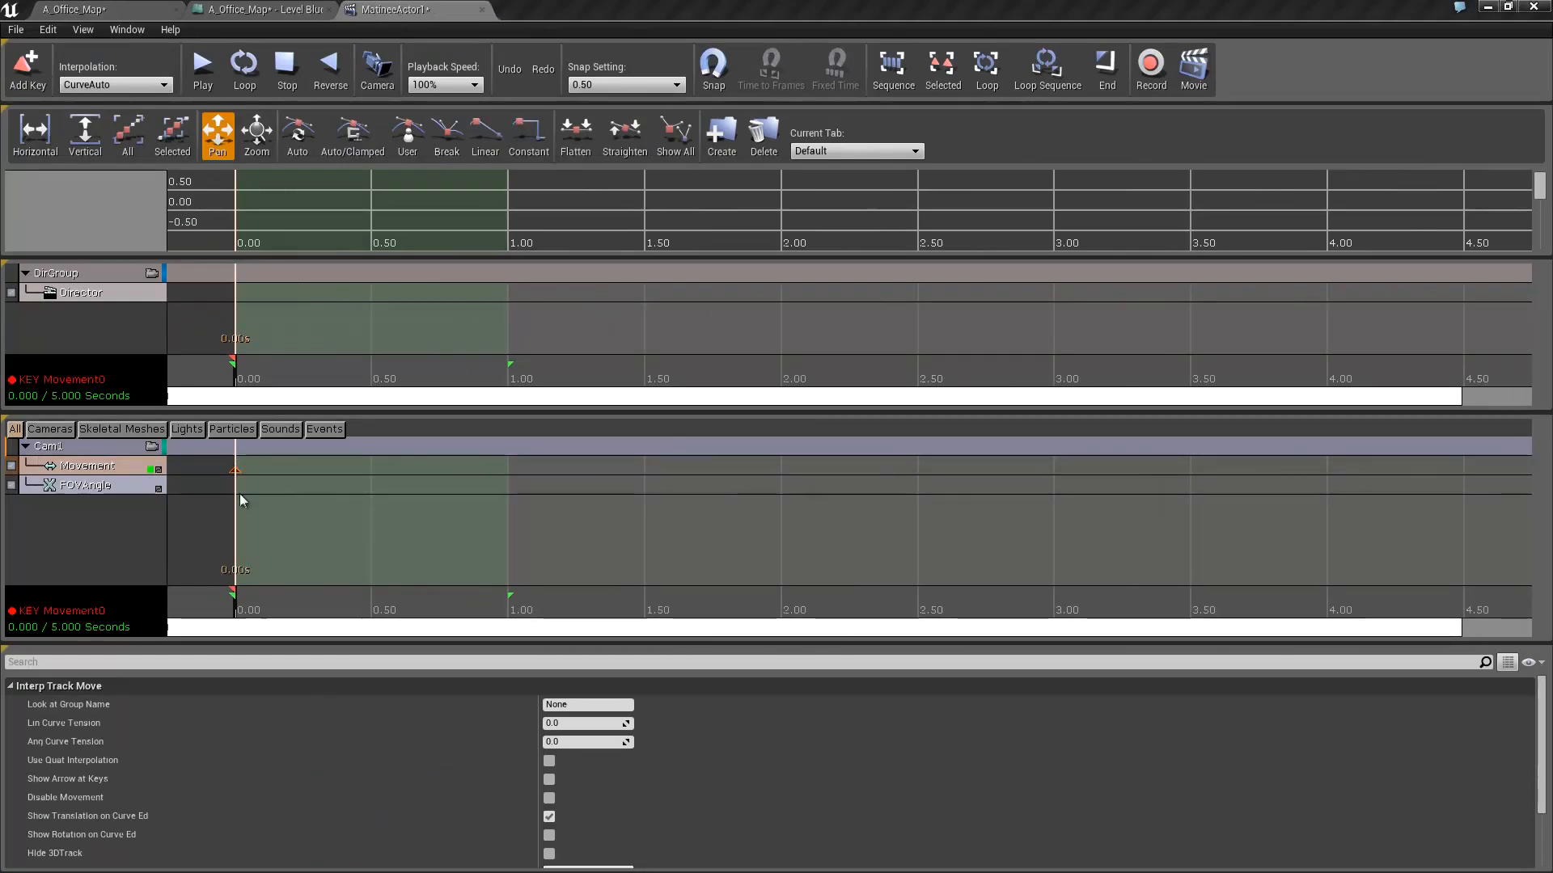
mouse_move(510, 594)
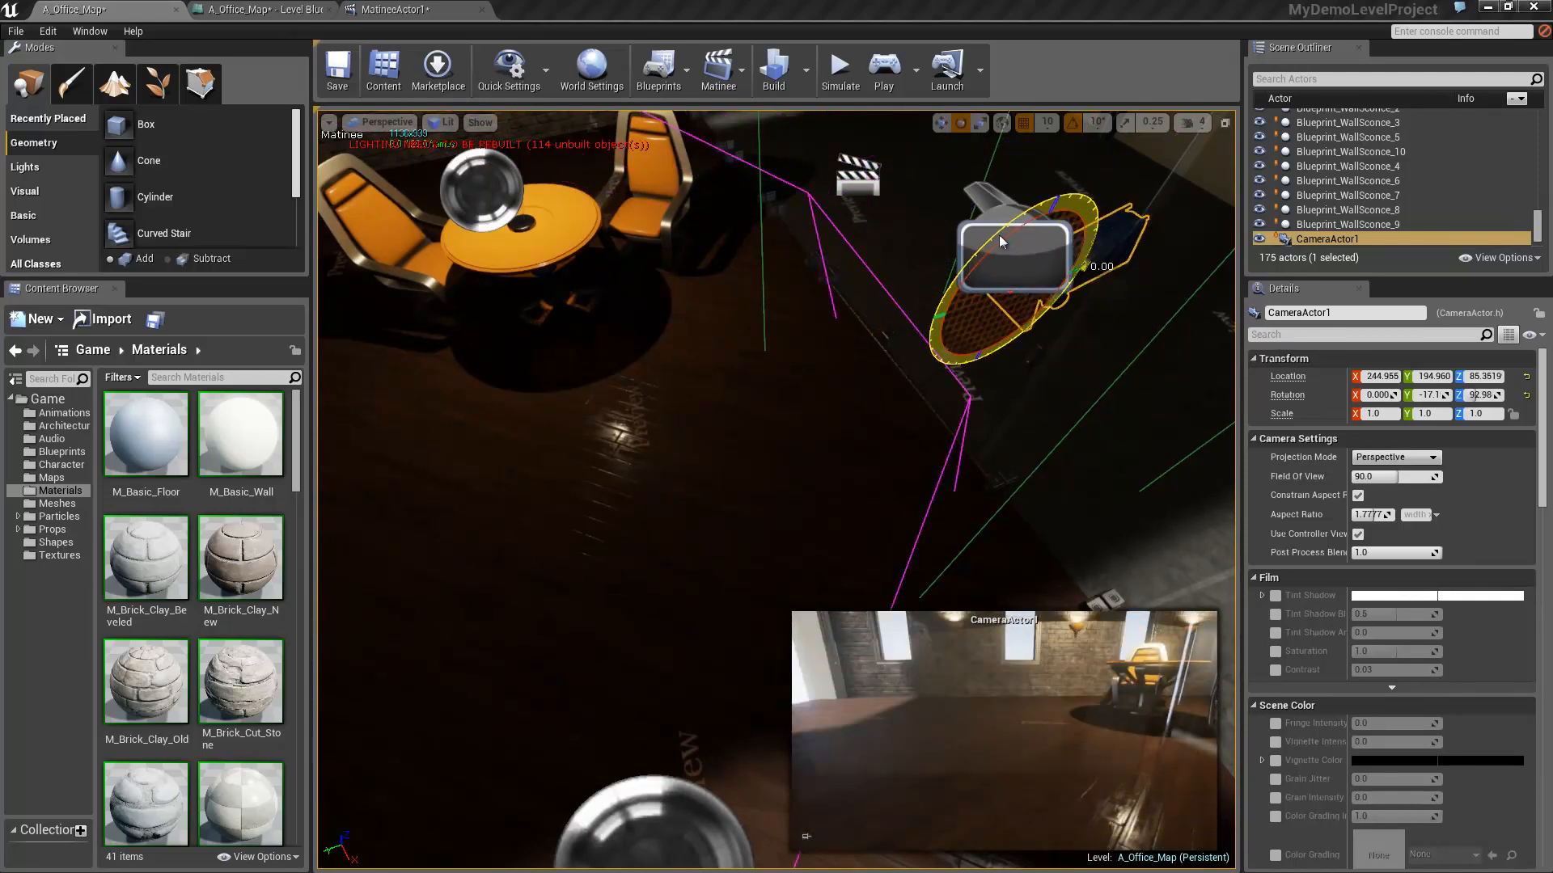
Level the camera's tilt and add another movement key on Cam1's track.
left_click_drag(1000, 243, 1059, 252)
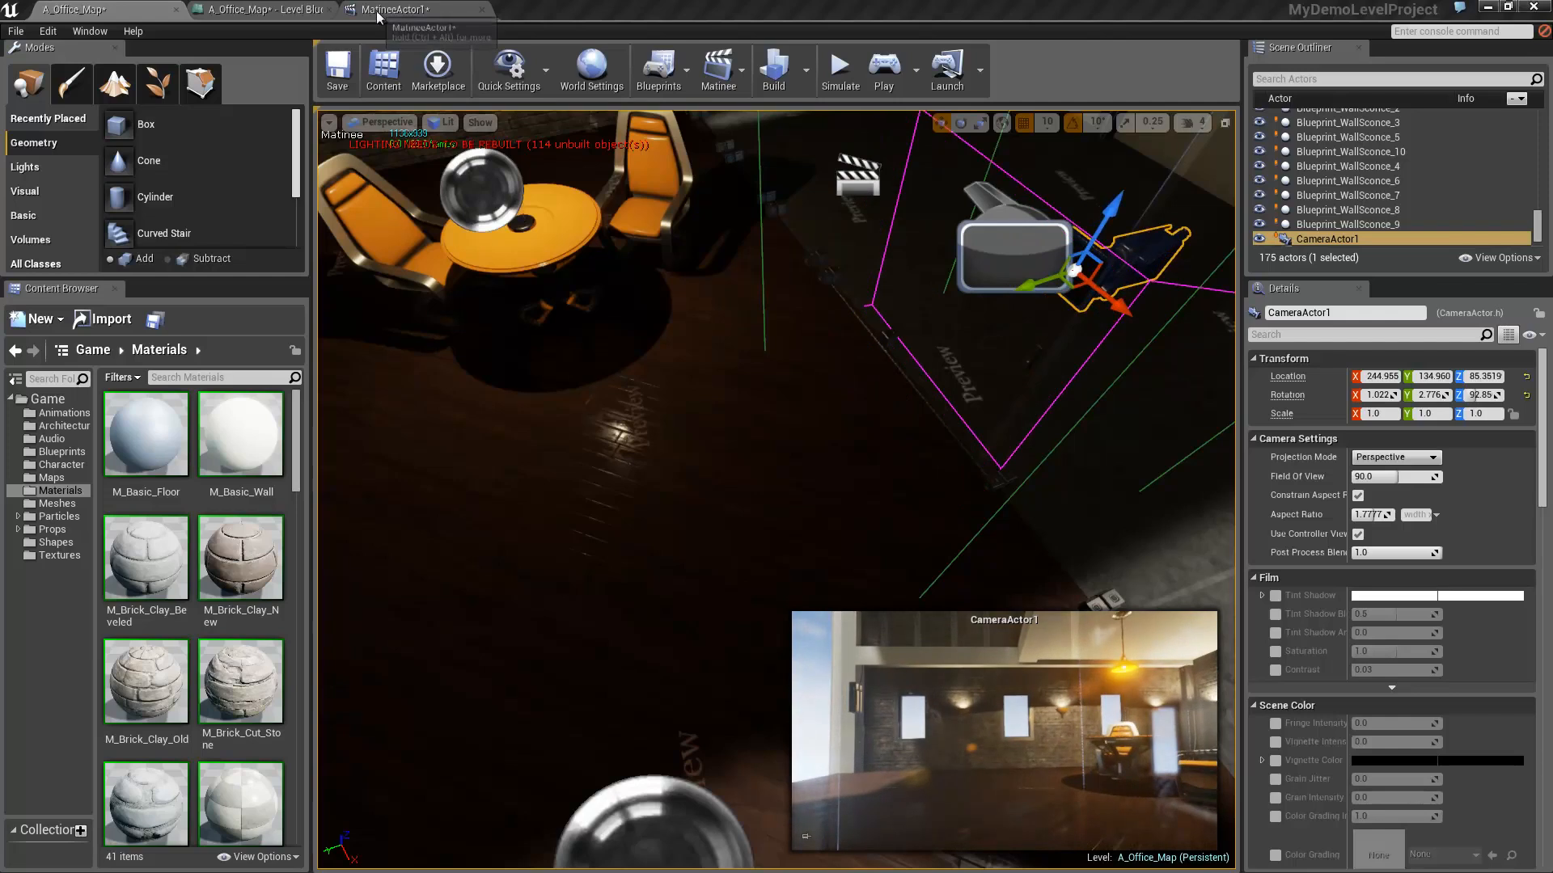
left_click(392, 9)
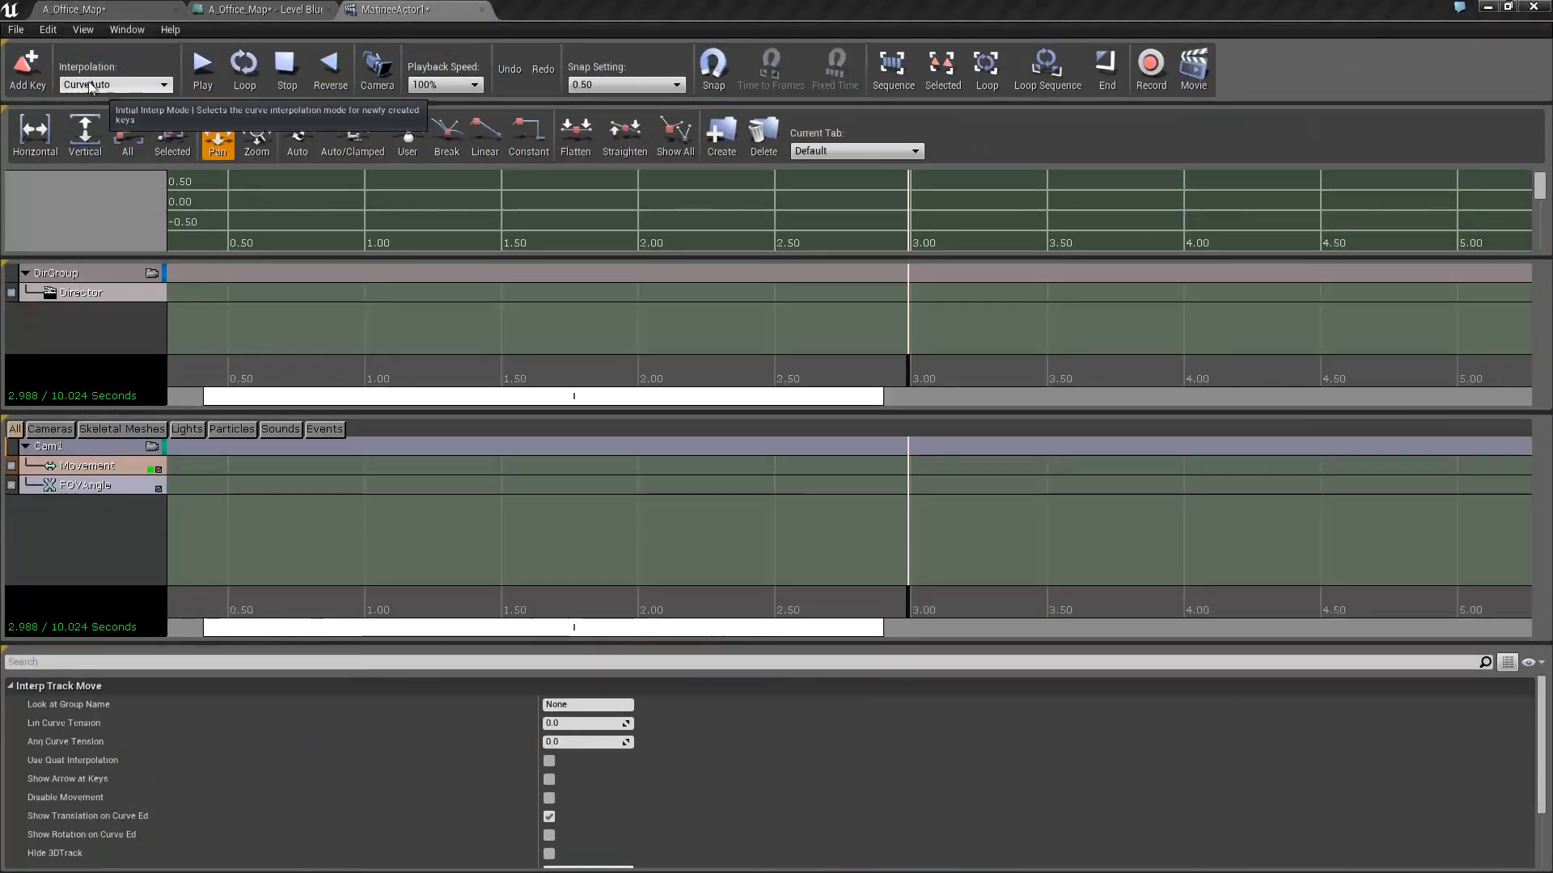
mouse_move(114, 84)
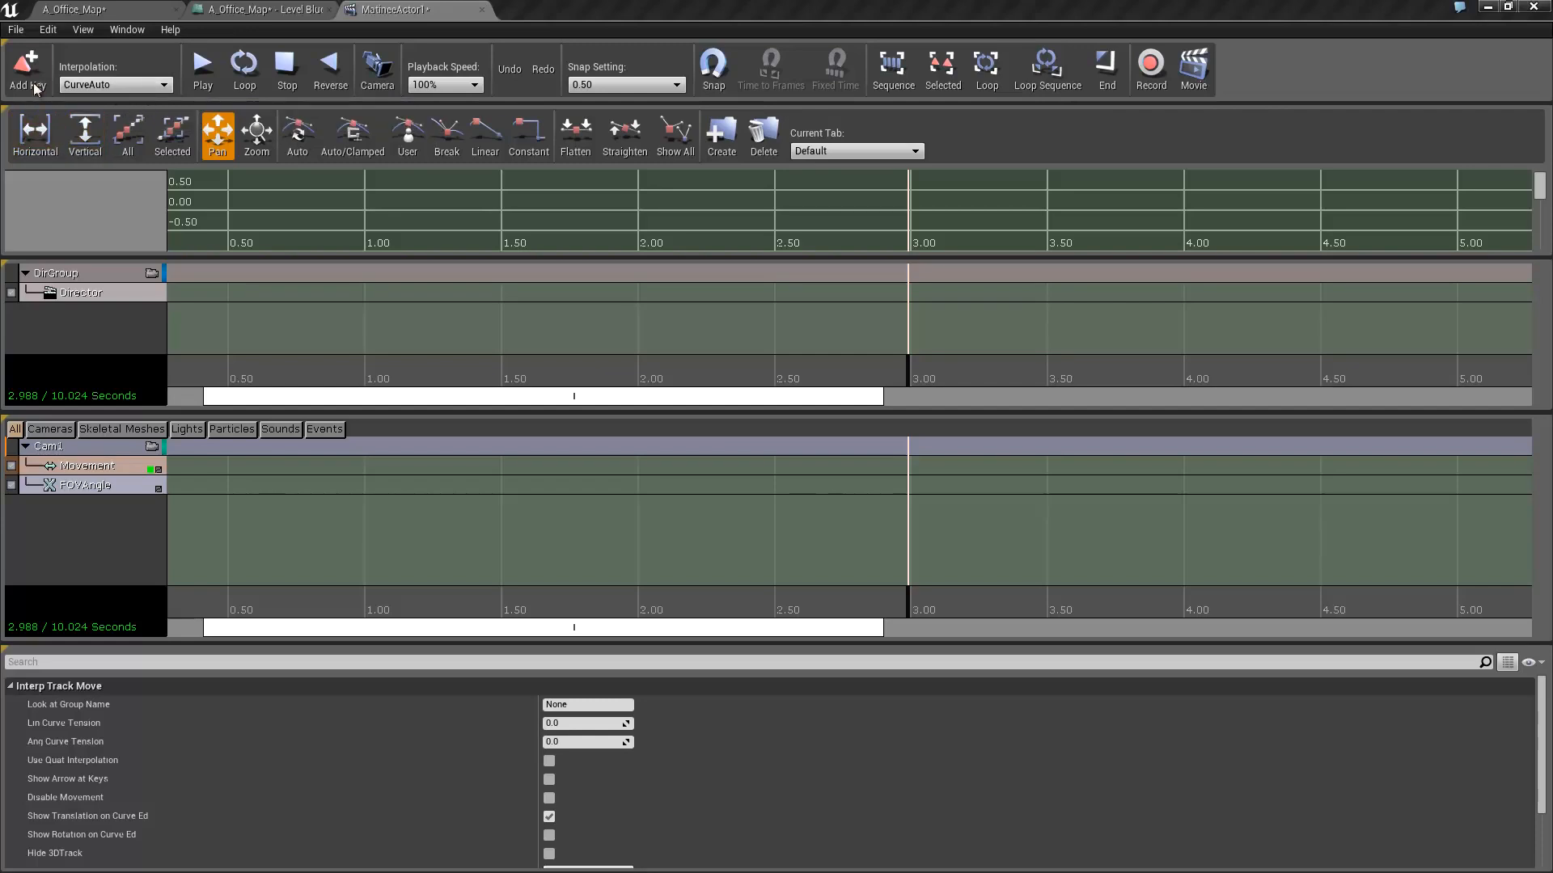
mouse_move(28, 71)
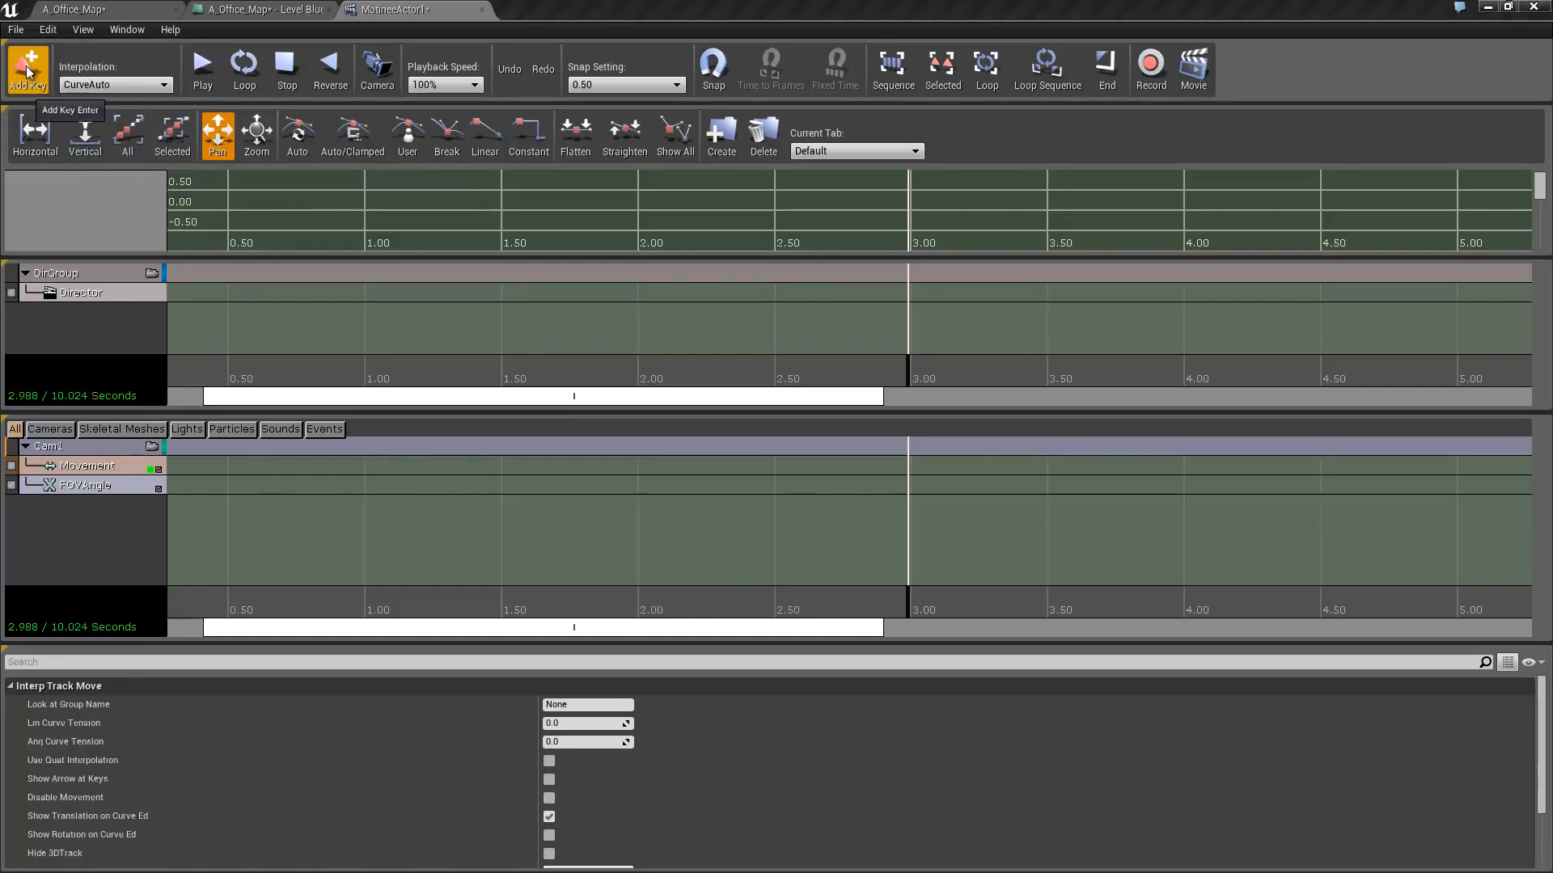
left_click(27, 69)
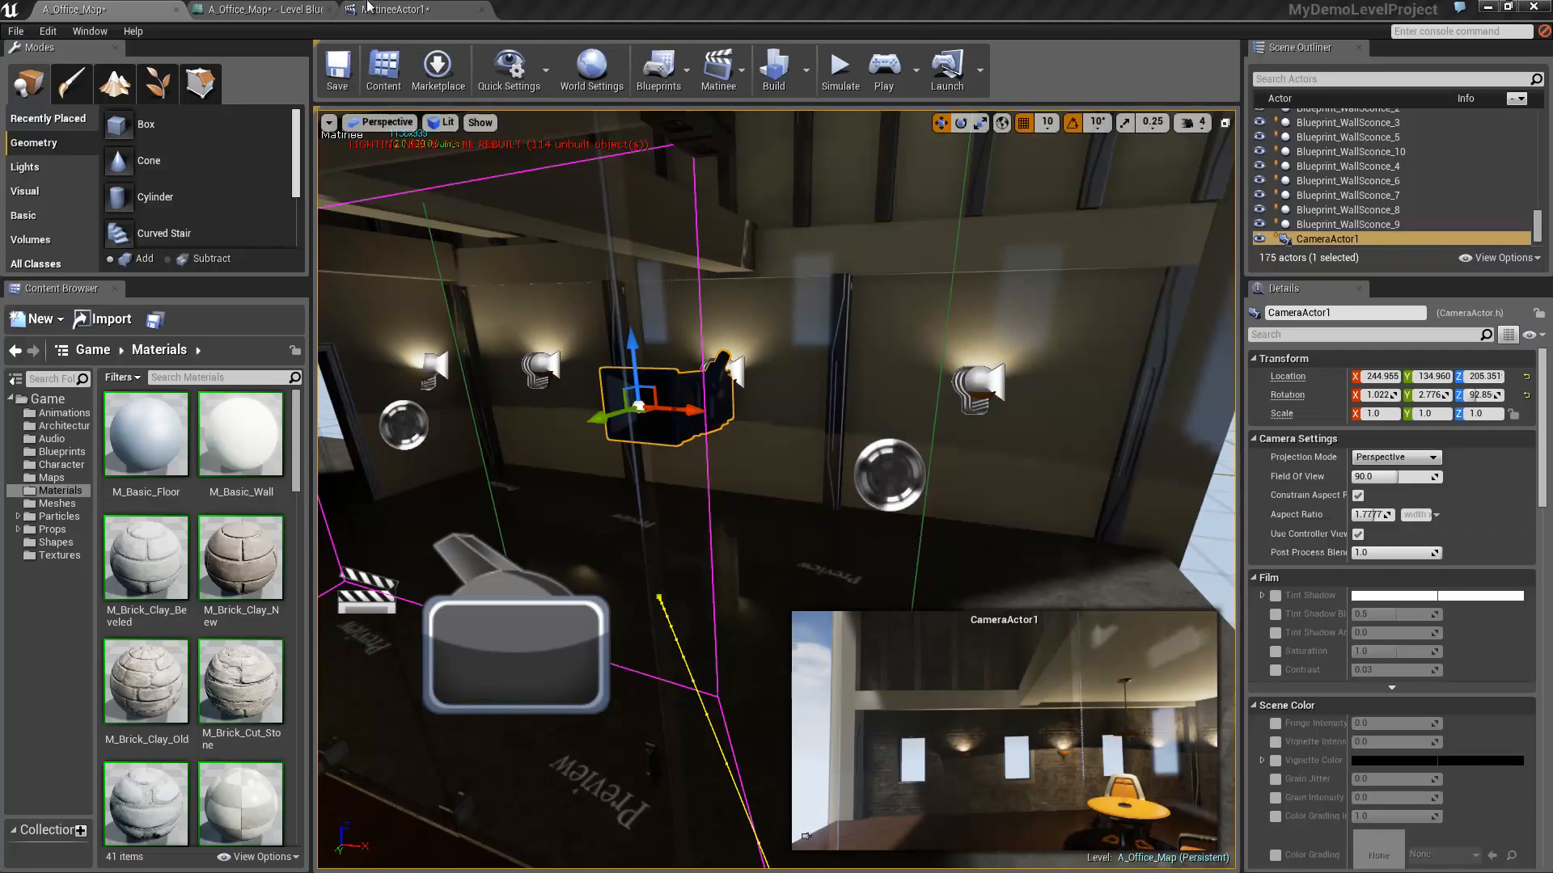
left_click(392, 9)
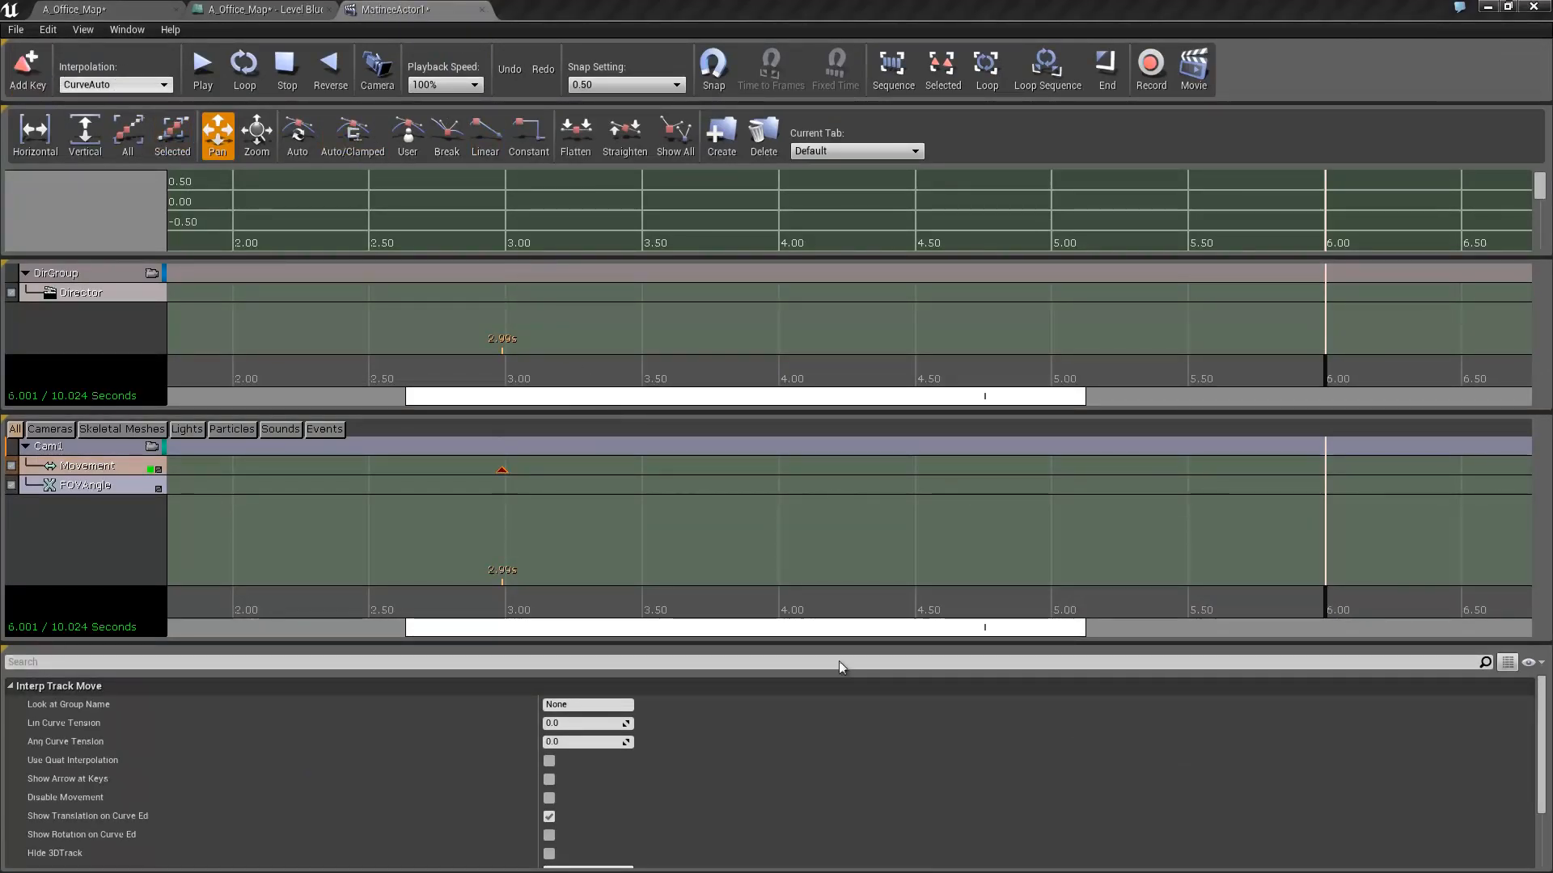
left_click(330, 70)
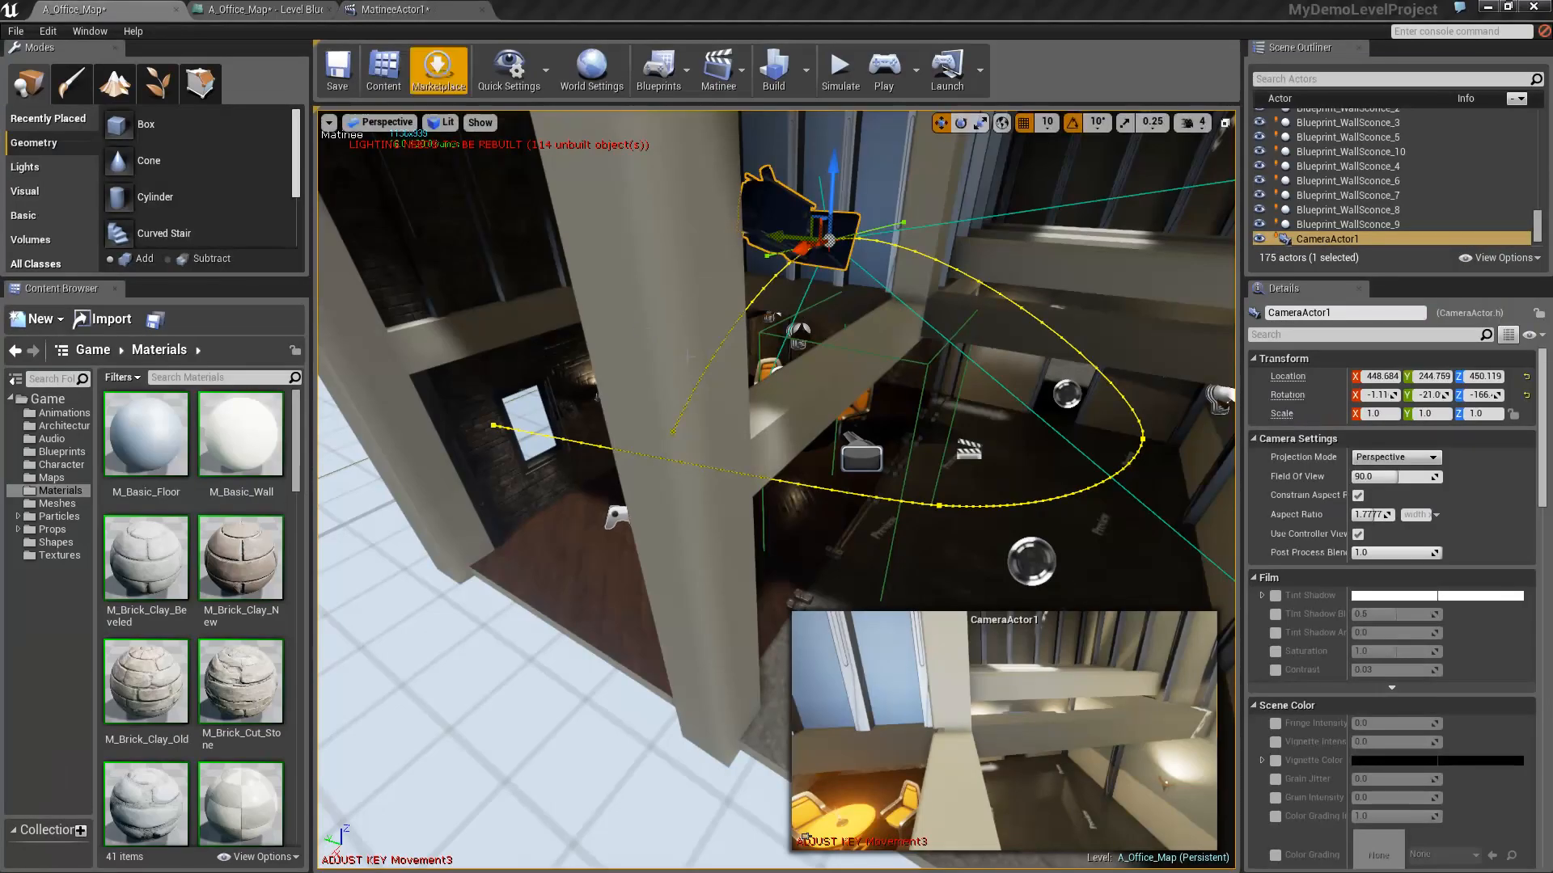
Add a Director track key at 0.00 that cuts to the Cam1 group.
left_click(393, 8)
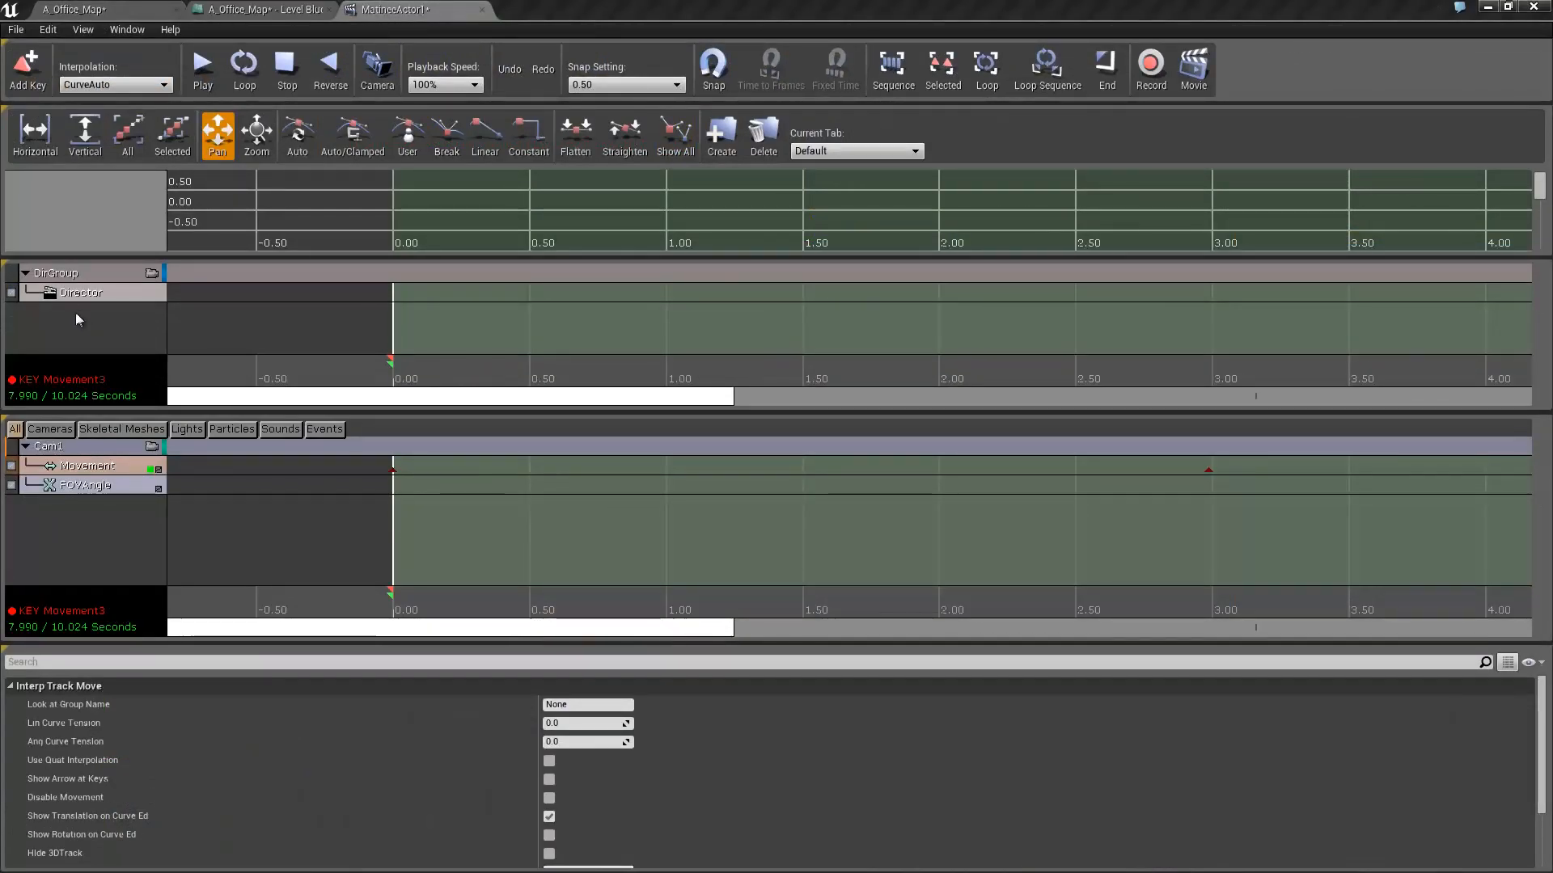
left_click(80, 292)
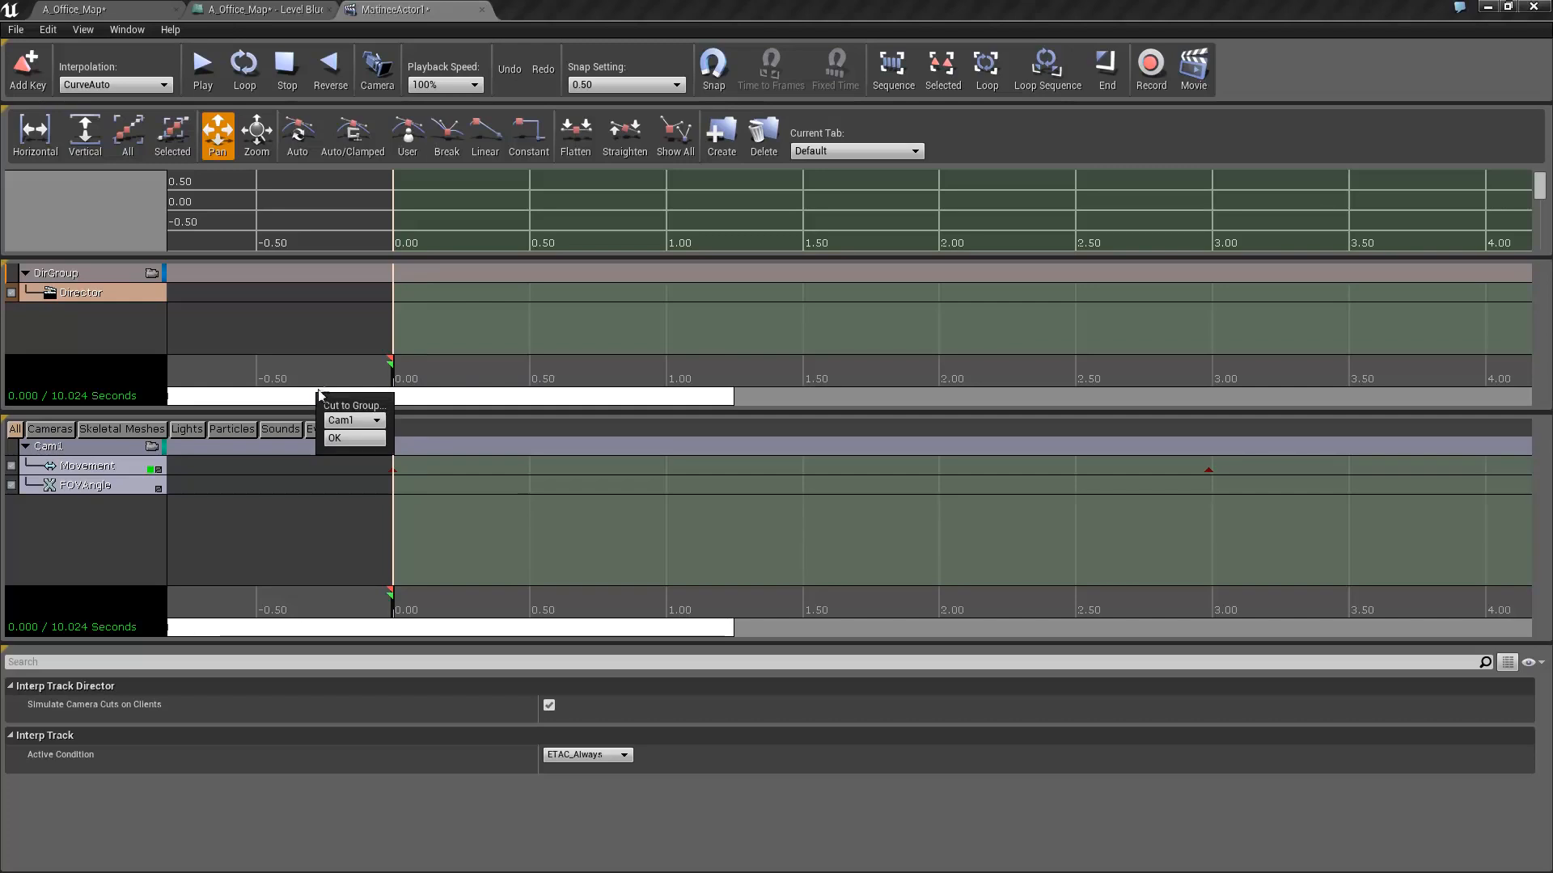
left_click(376, 420)
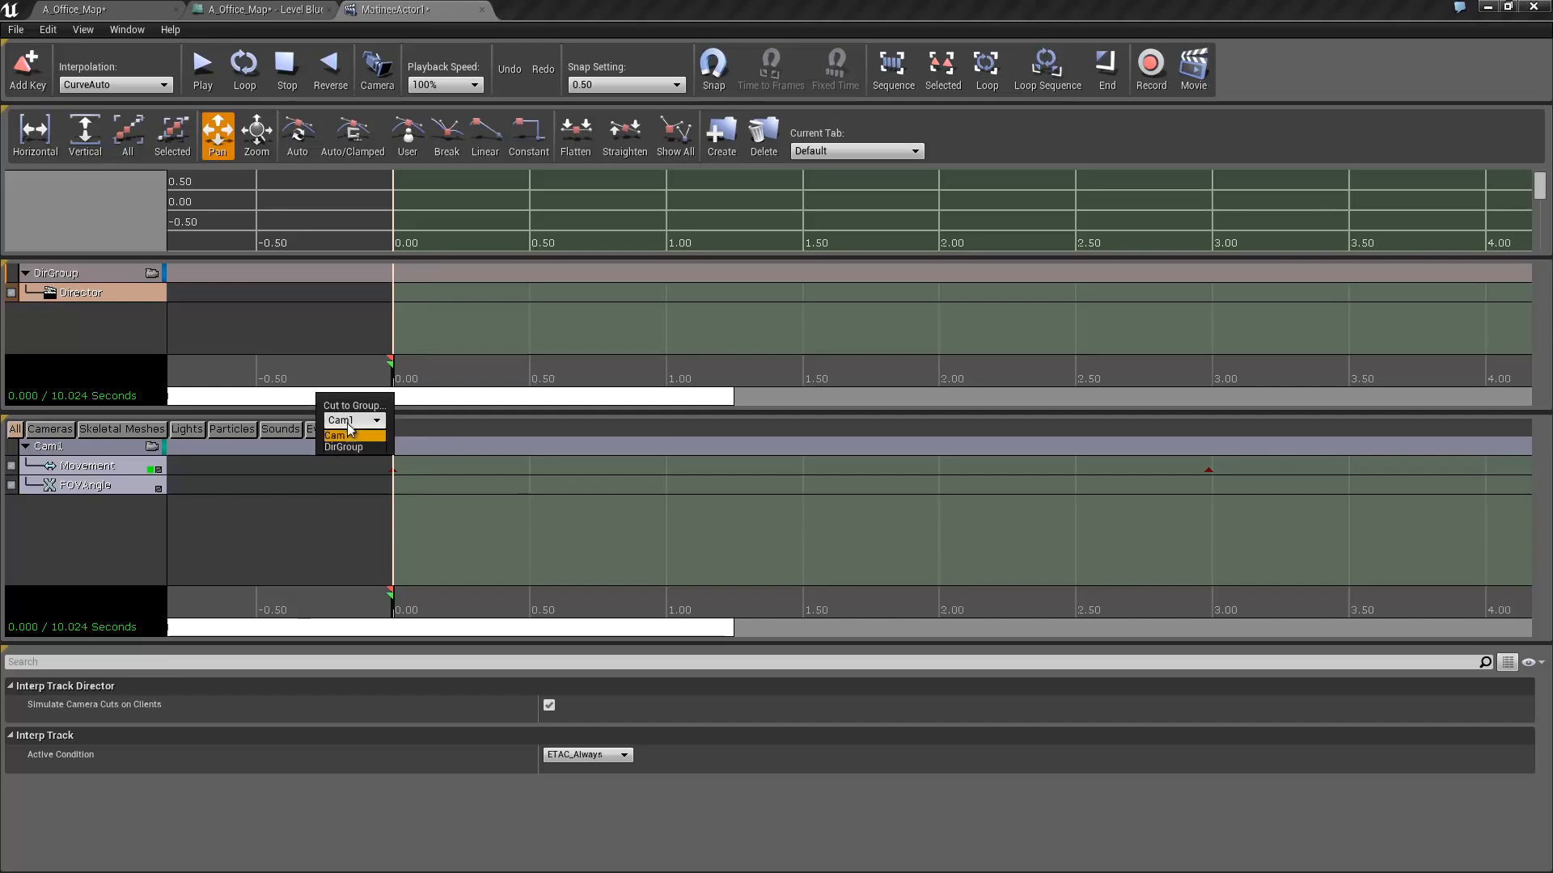
left_click(340, 421)
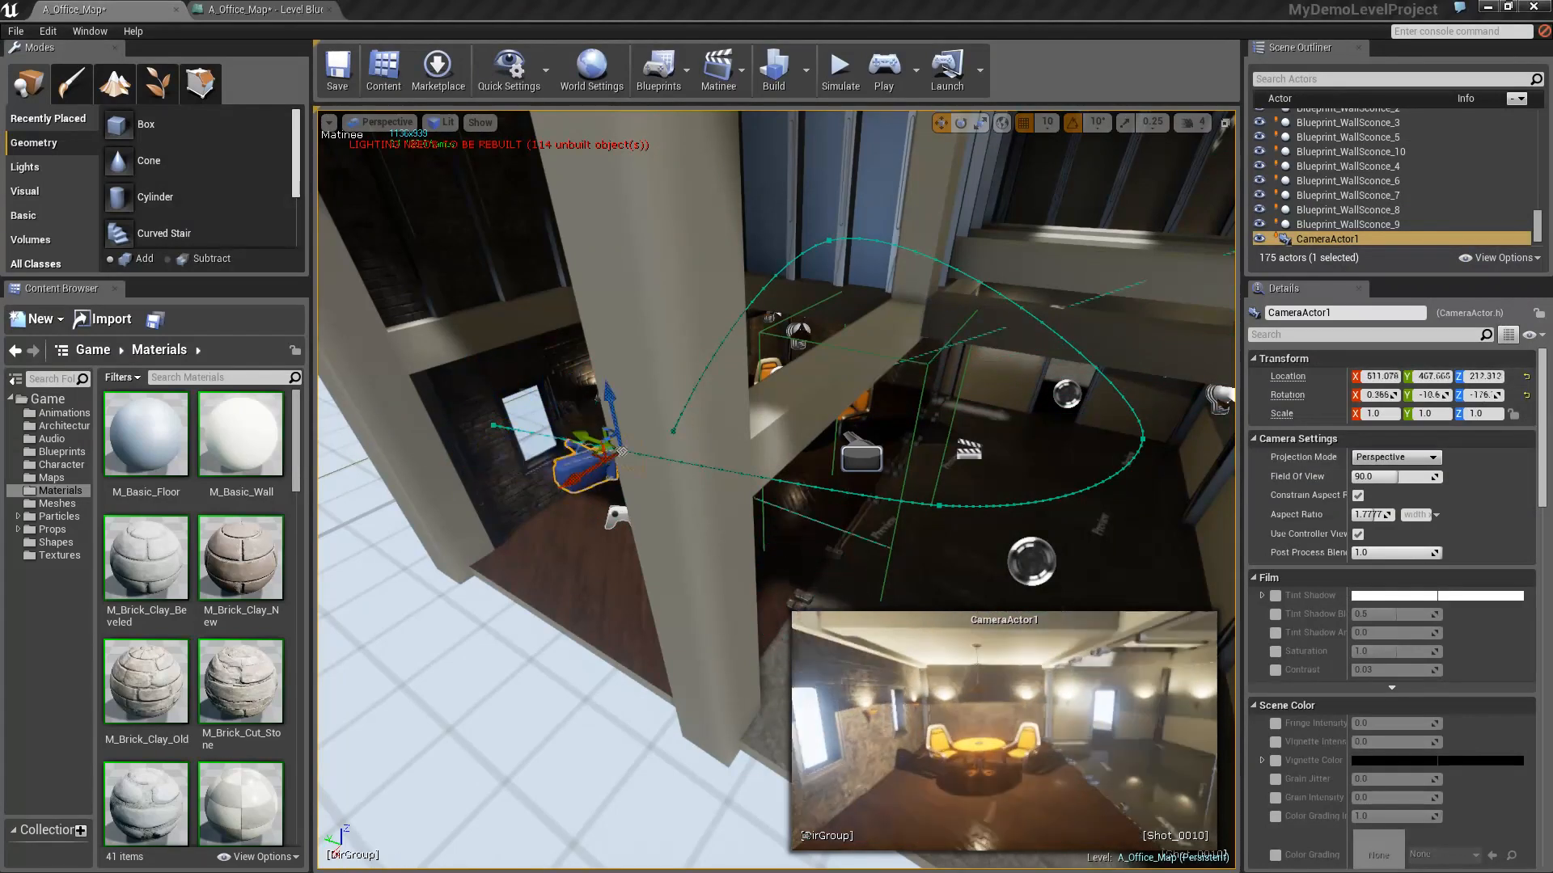
Scrub the timeline to preview the flythrough, then select and slightly lower MatineeActor1.
left_click_drag(594, 466, 951, 505)
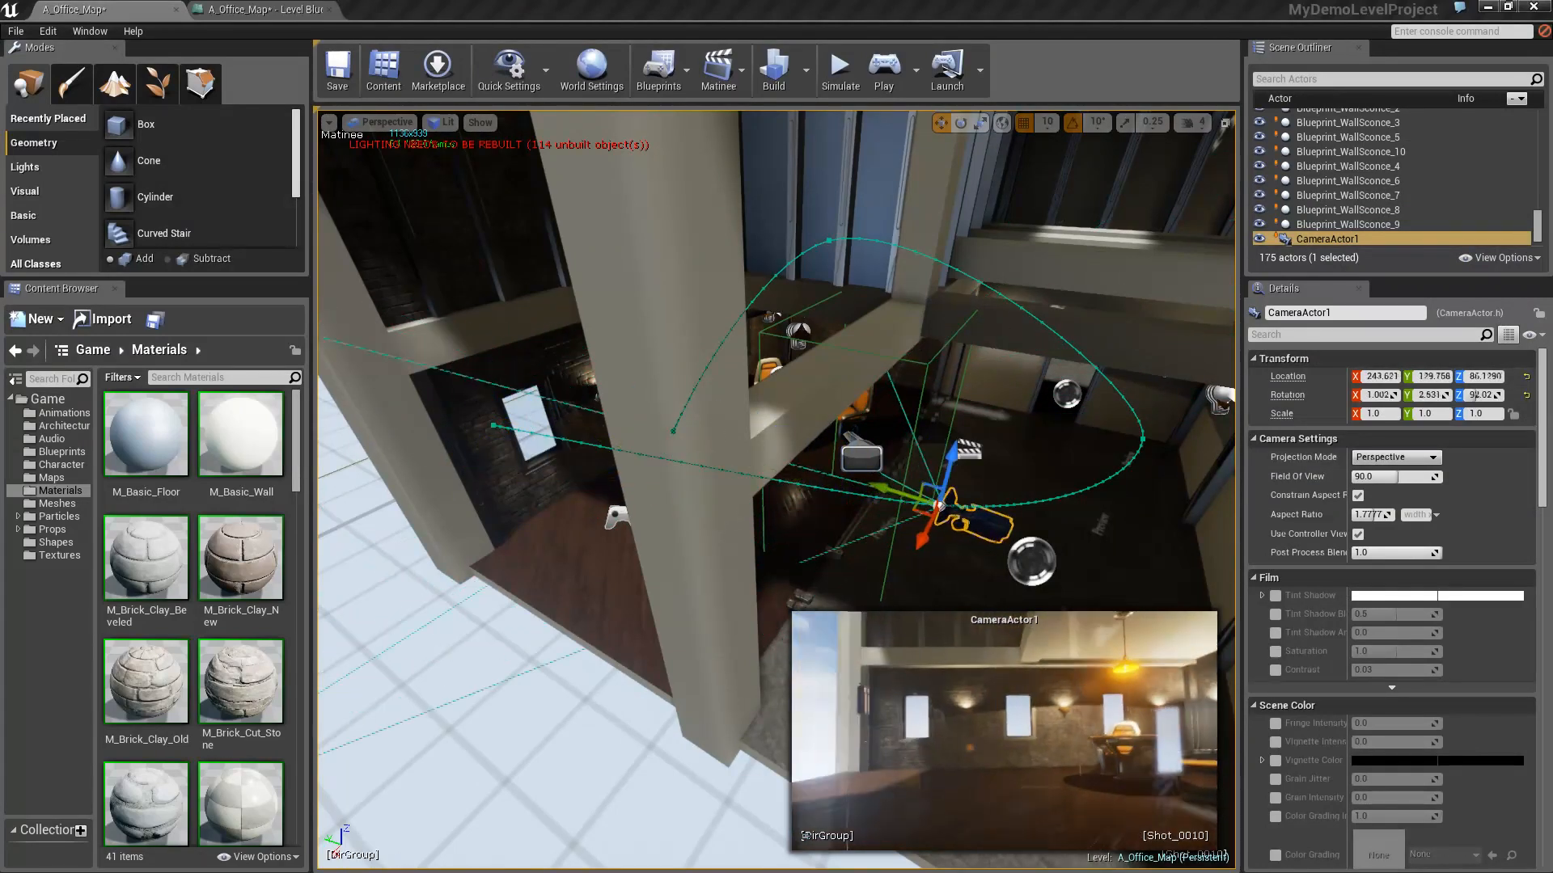
left_click_drag(956, 499, 1085, 485)
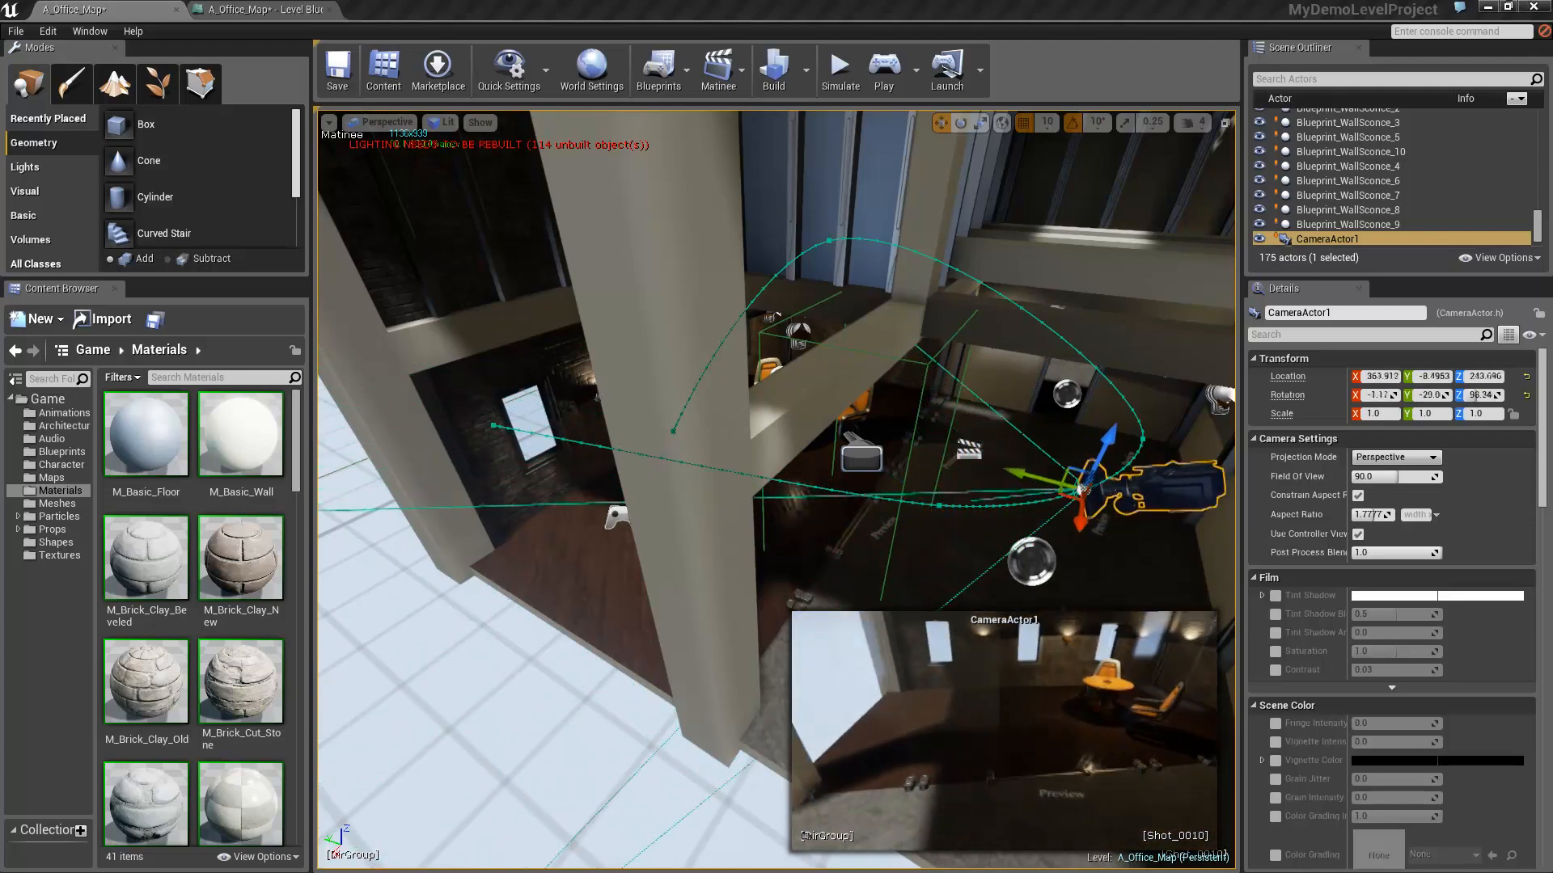
left_click_drag(1089, 485, 1020, 287)
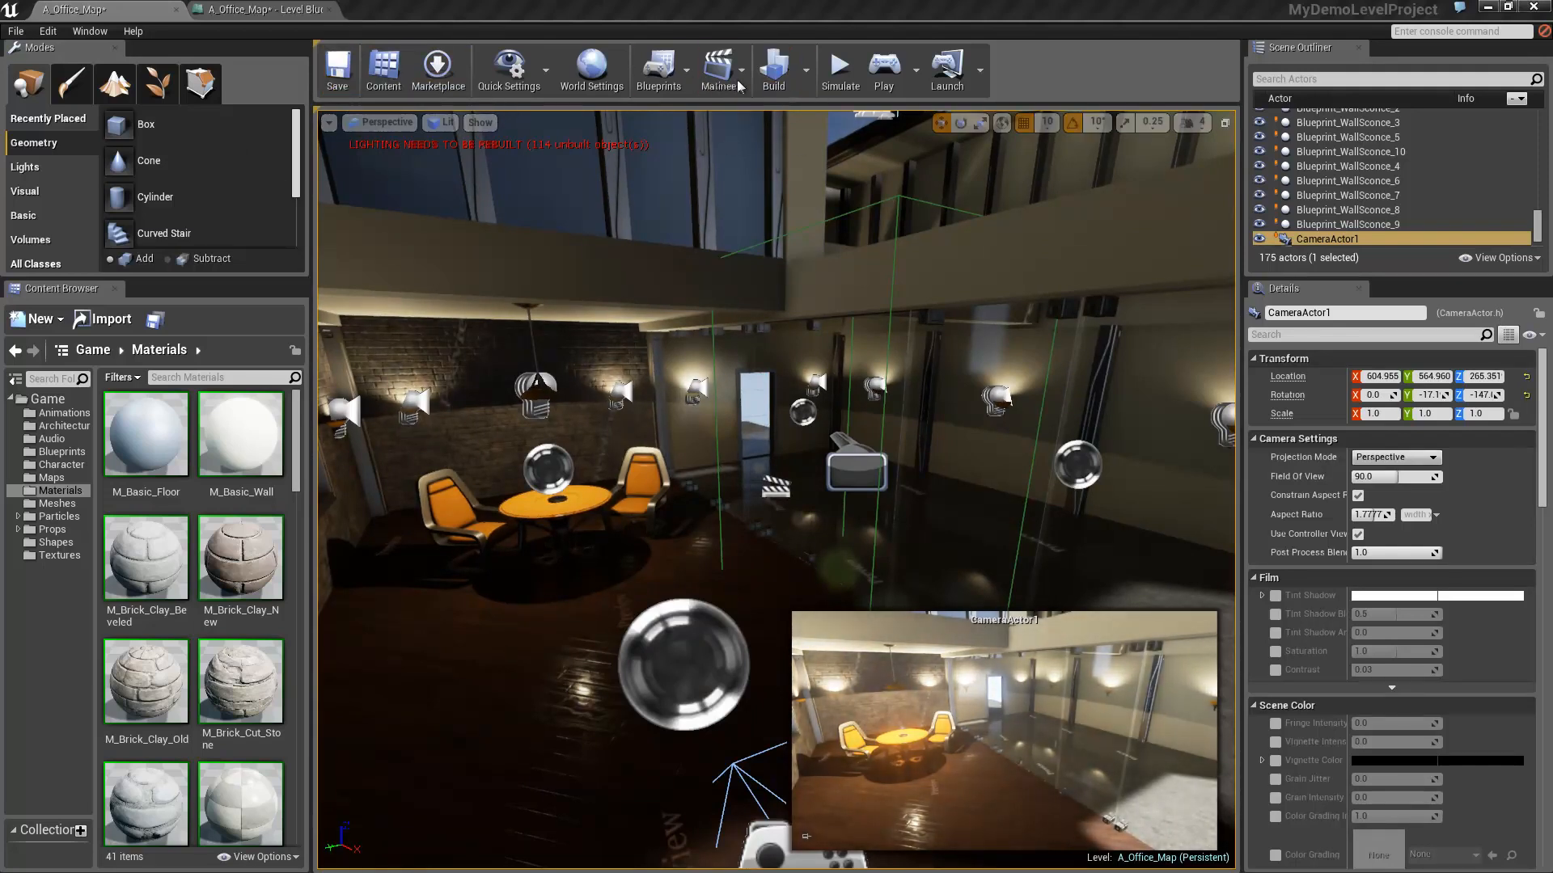
left_click(880, 65)
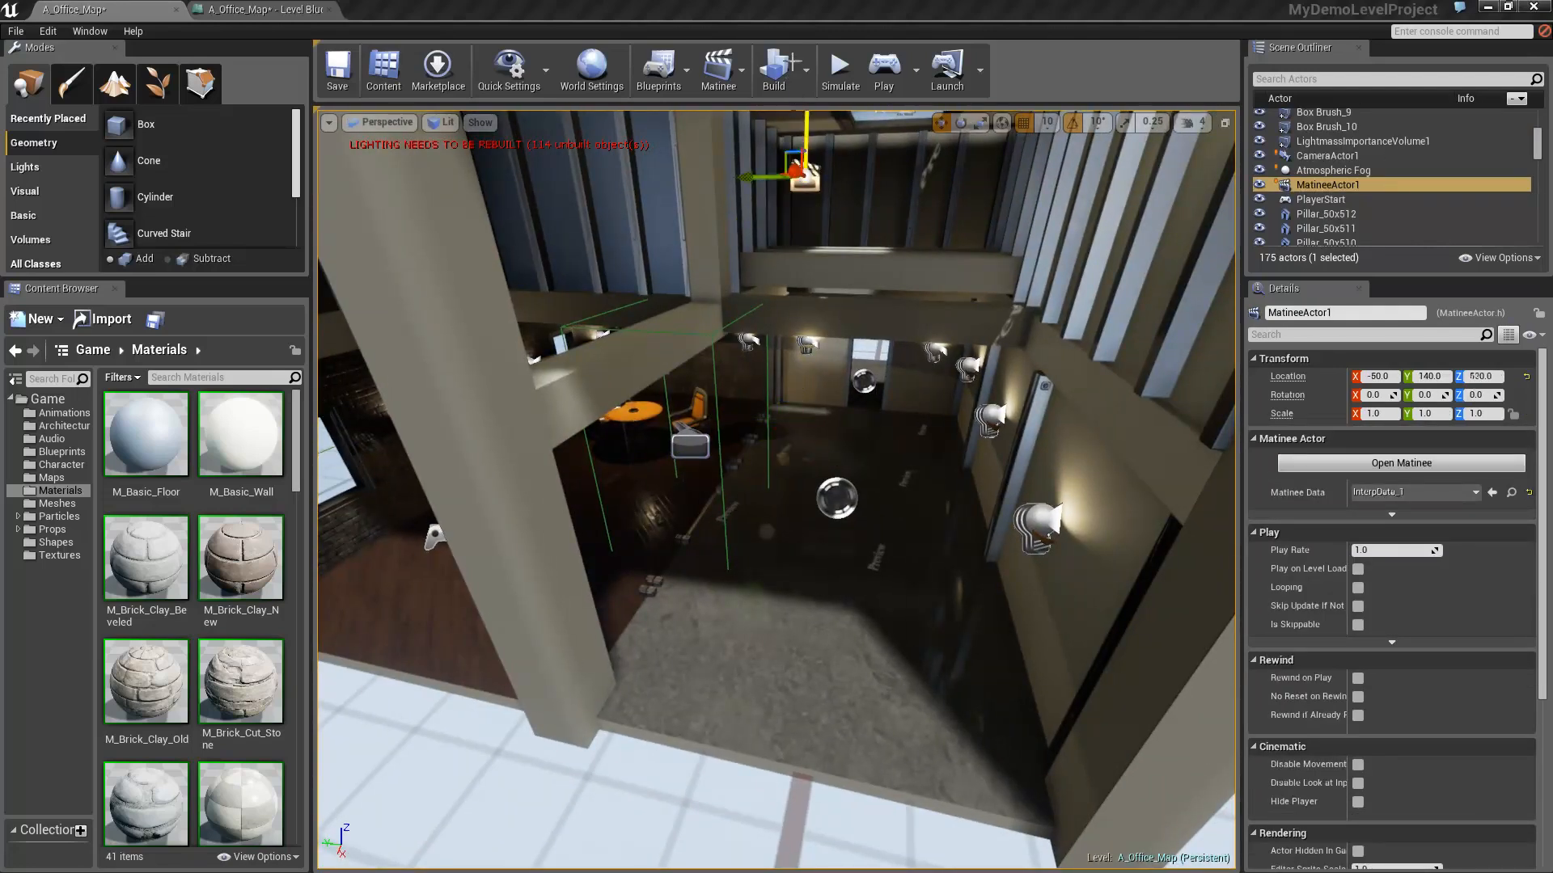
left_click_drag(810, 178, 810, 199)
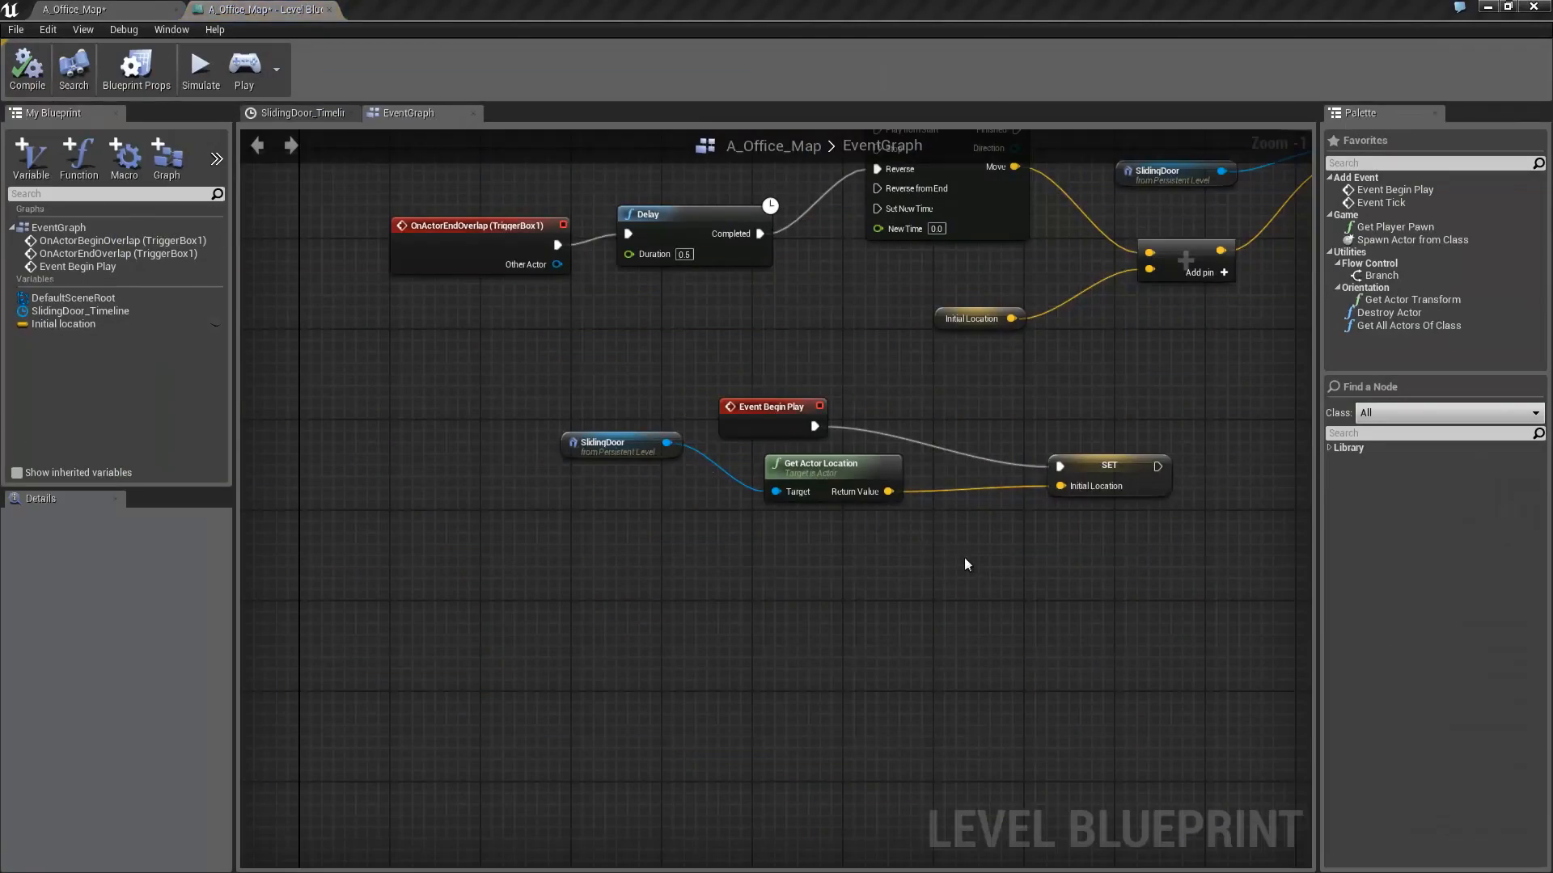
Wire a MatineeActor1 Play node after Set Actor Location, then play-test the level.
scroll("down", 3)
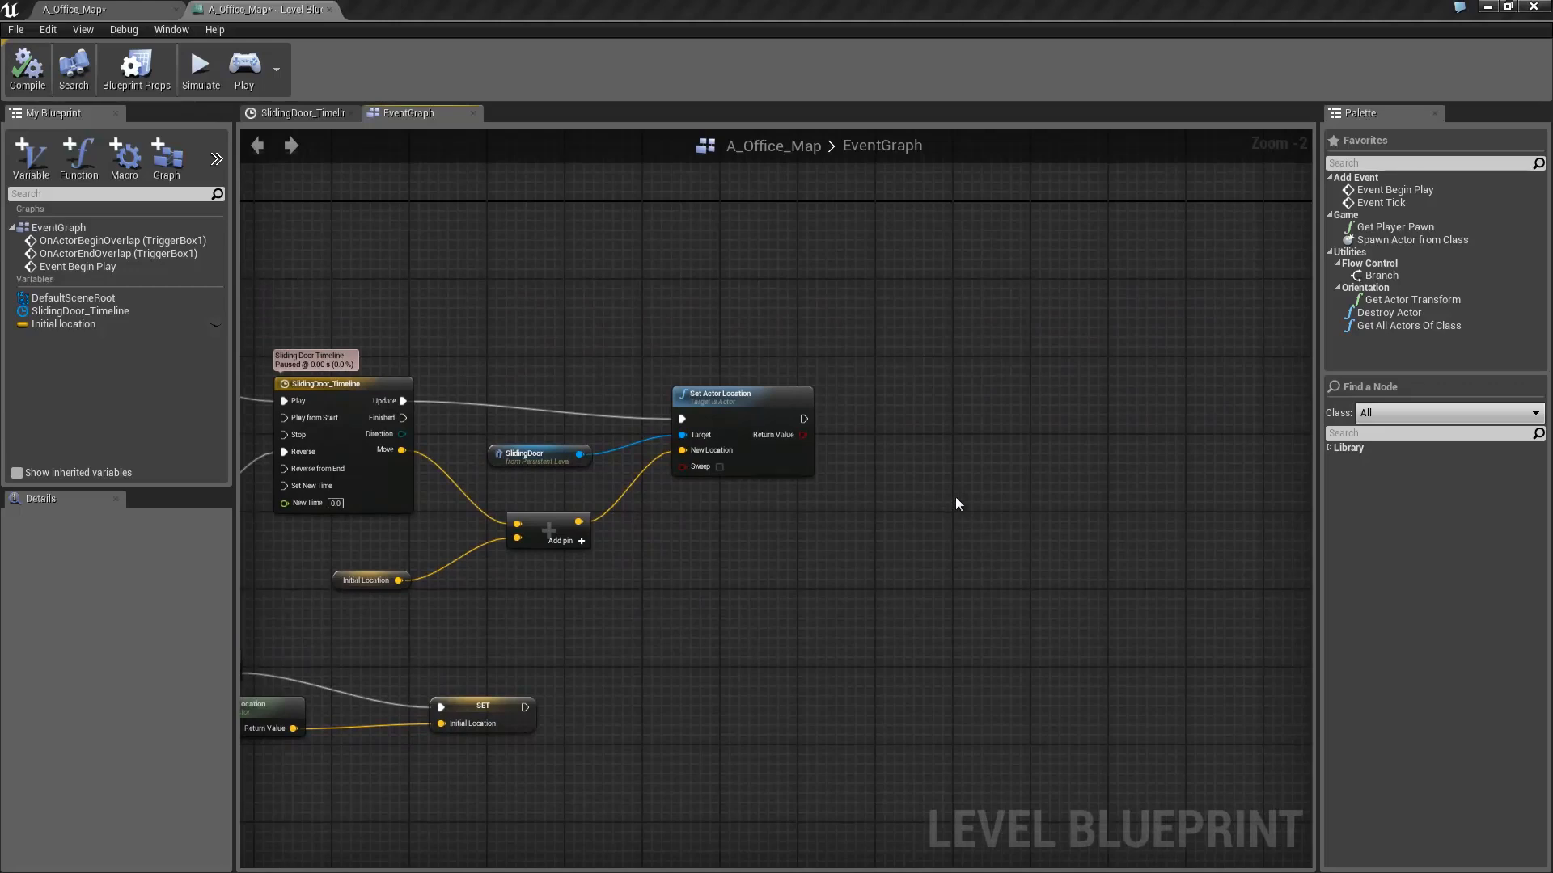
right_click(957, 502)
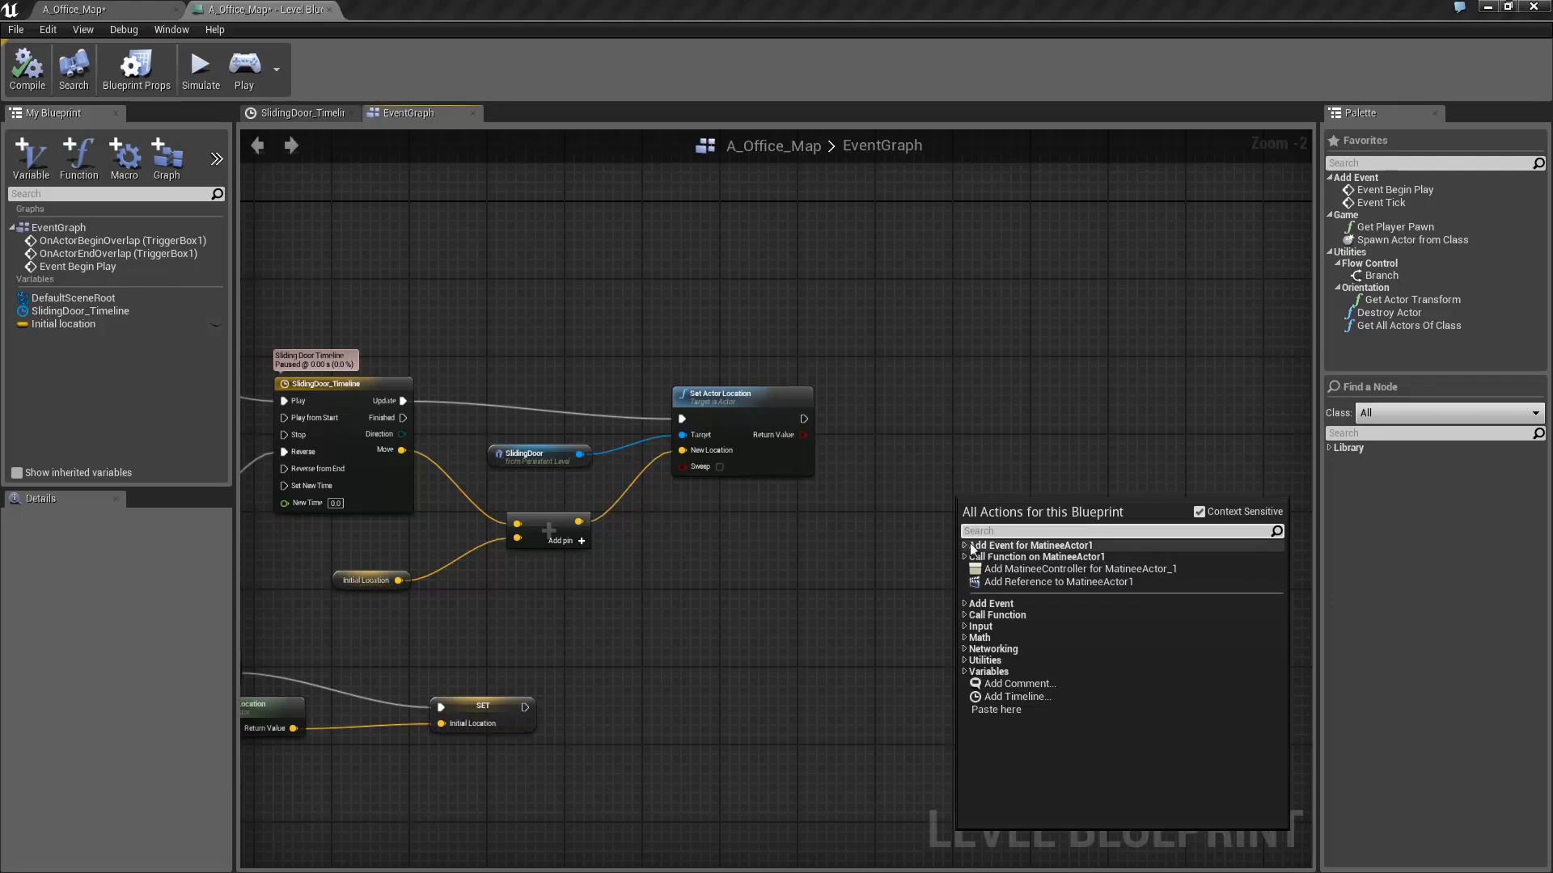
type("P")
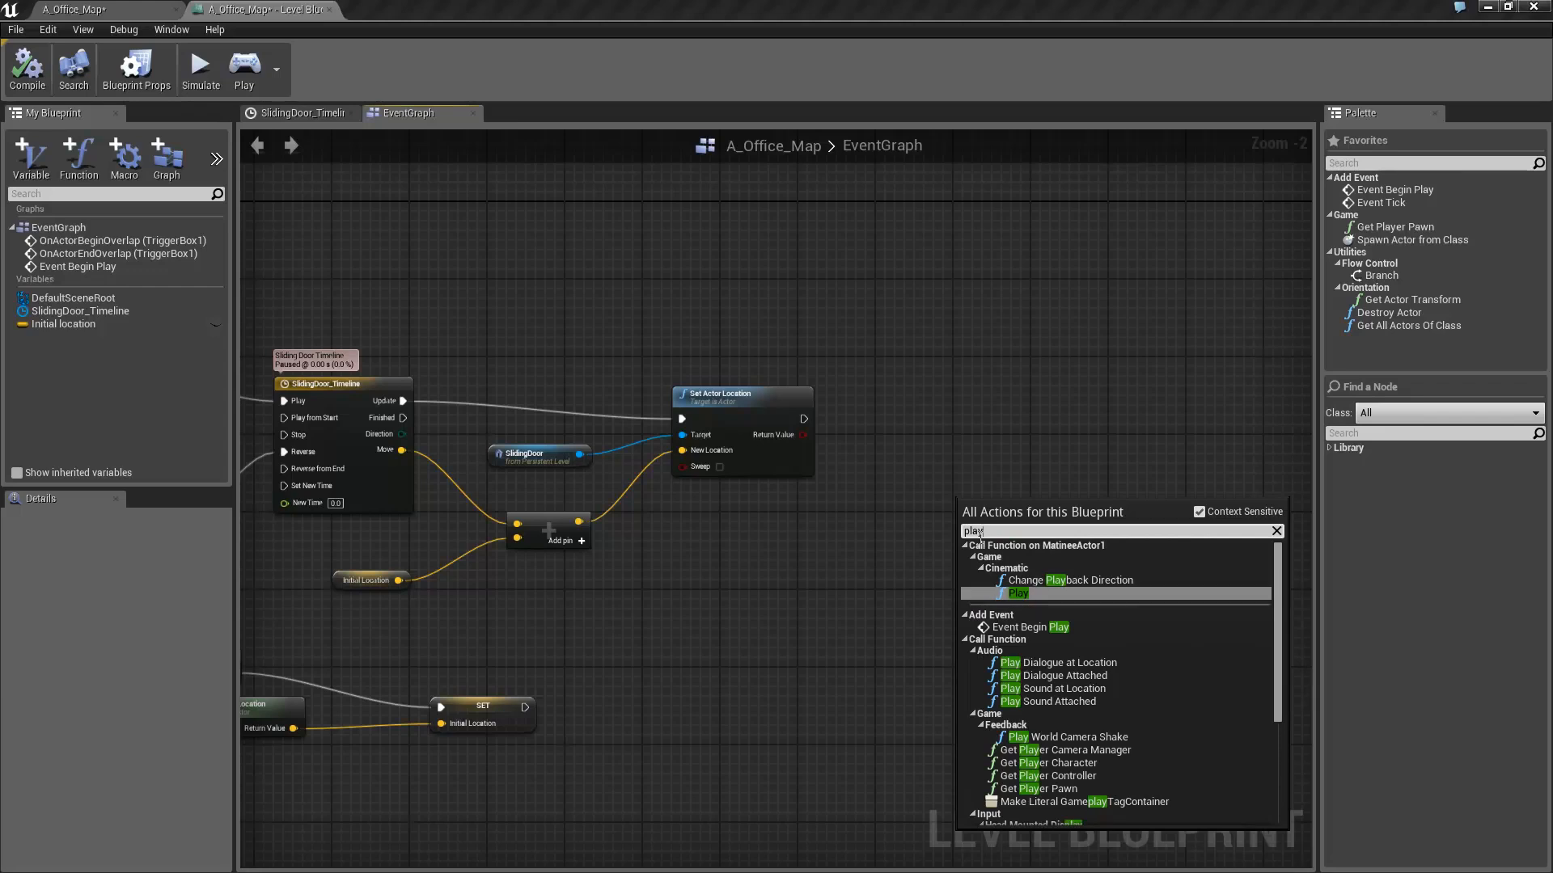
left_click(1018, 592)
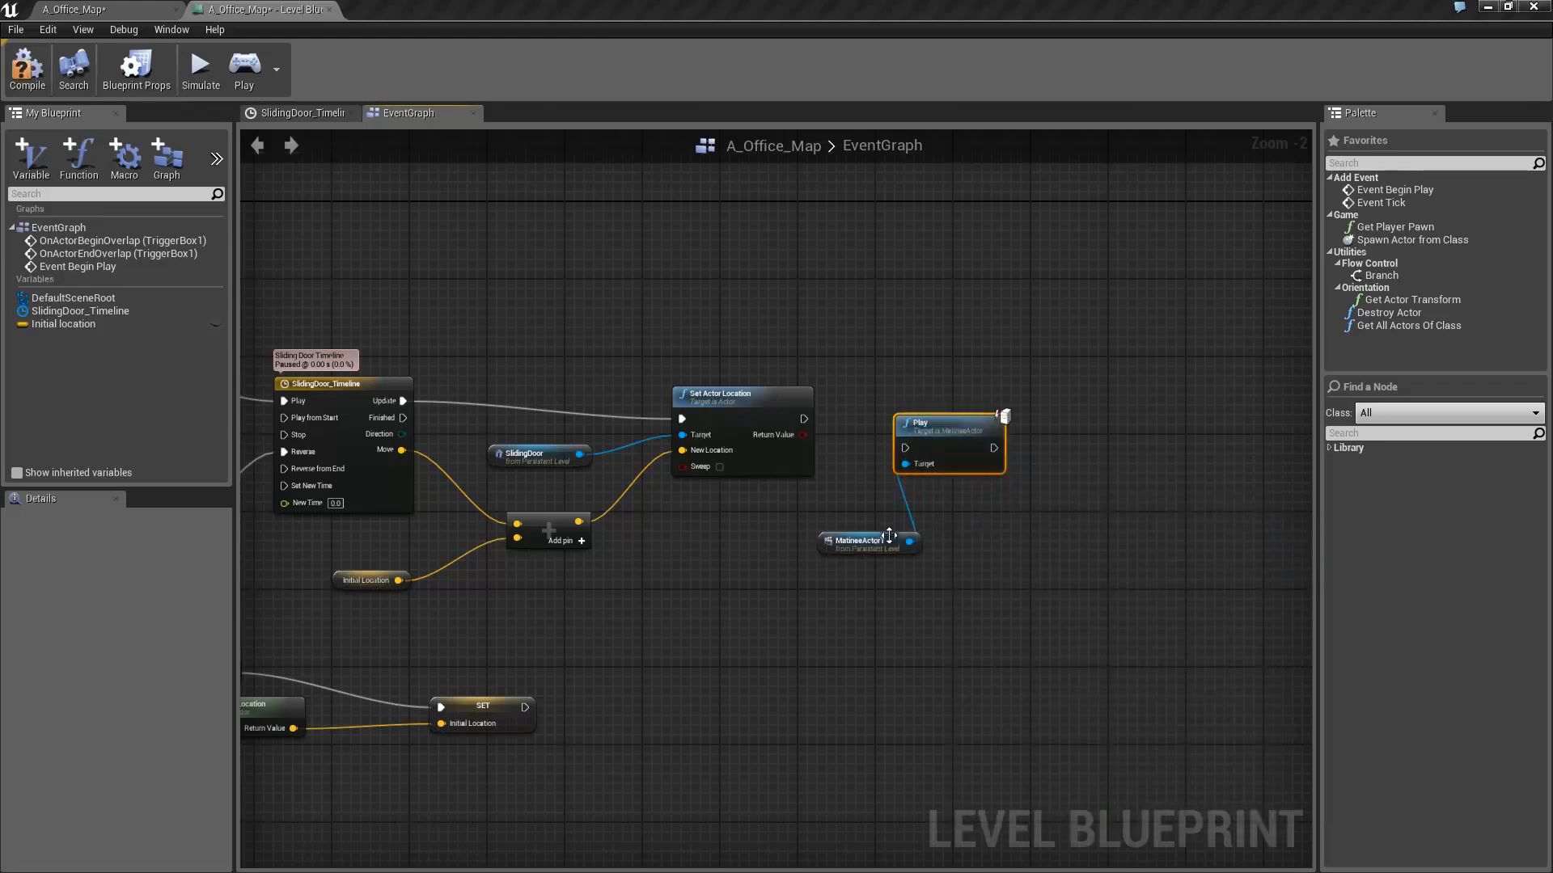
left_click_drag(866, 542, 792, 532)
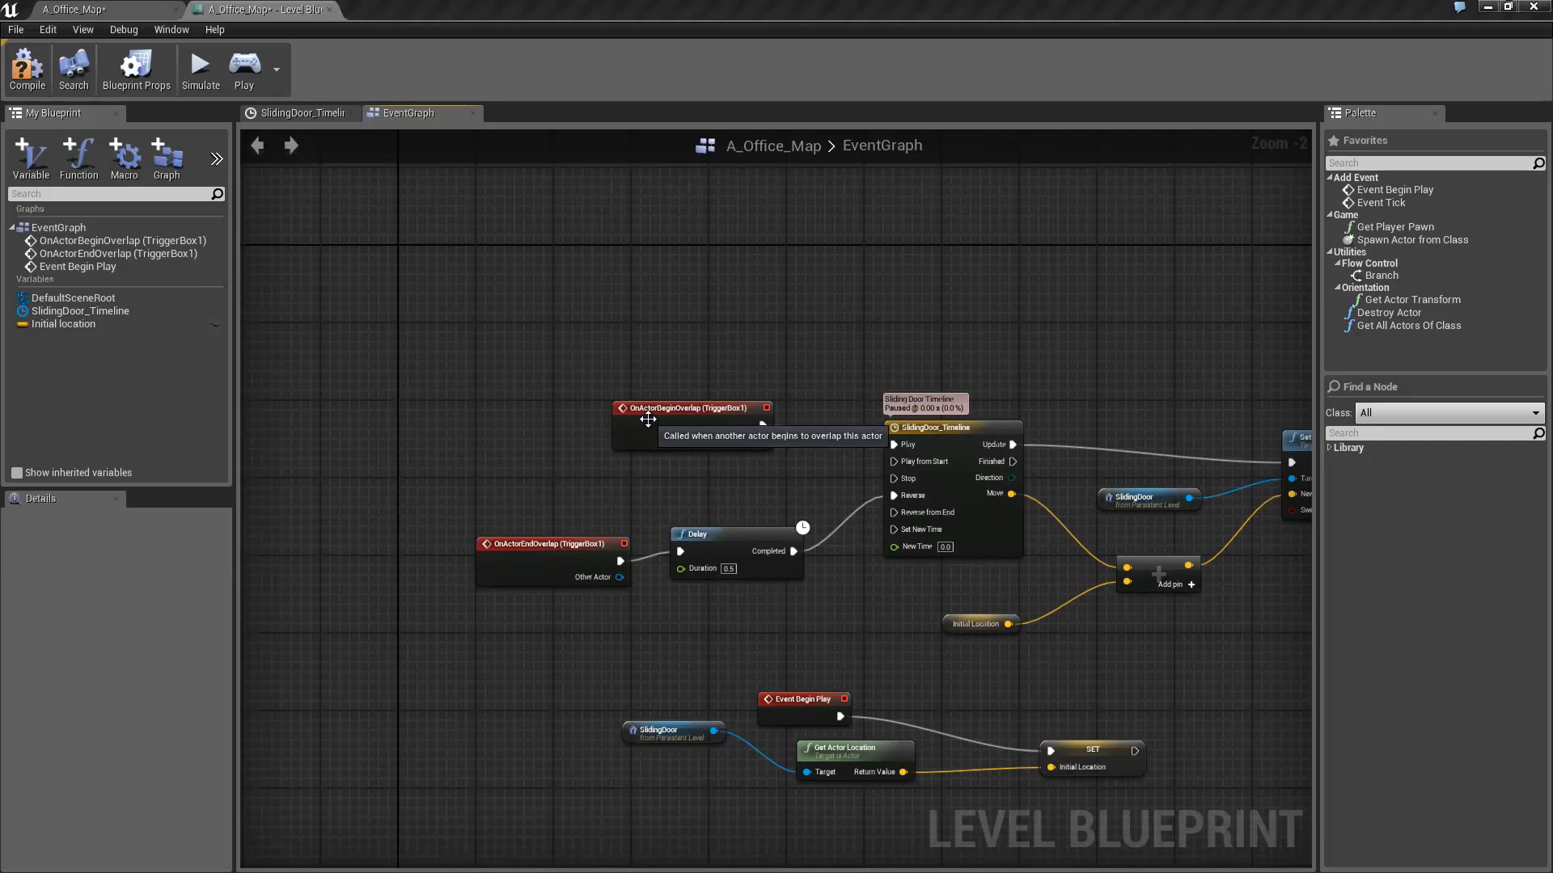
mouse_move(709, 469)
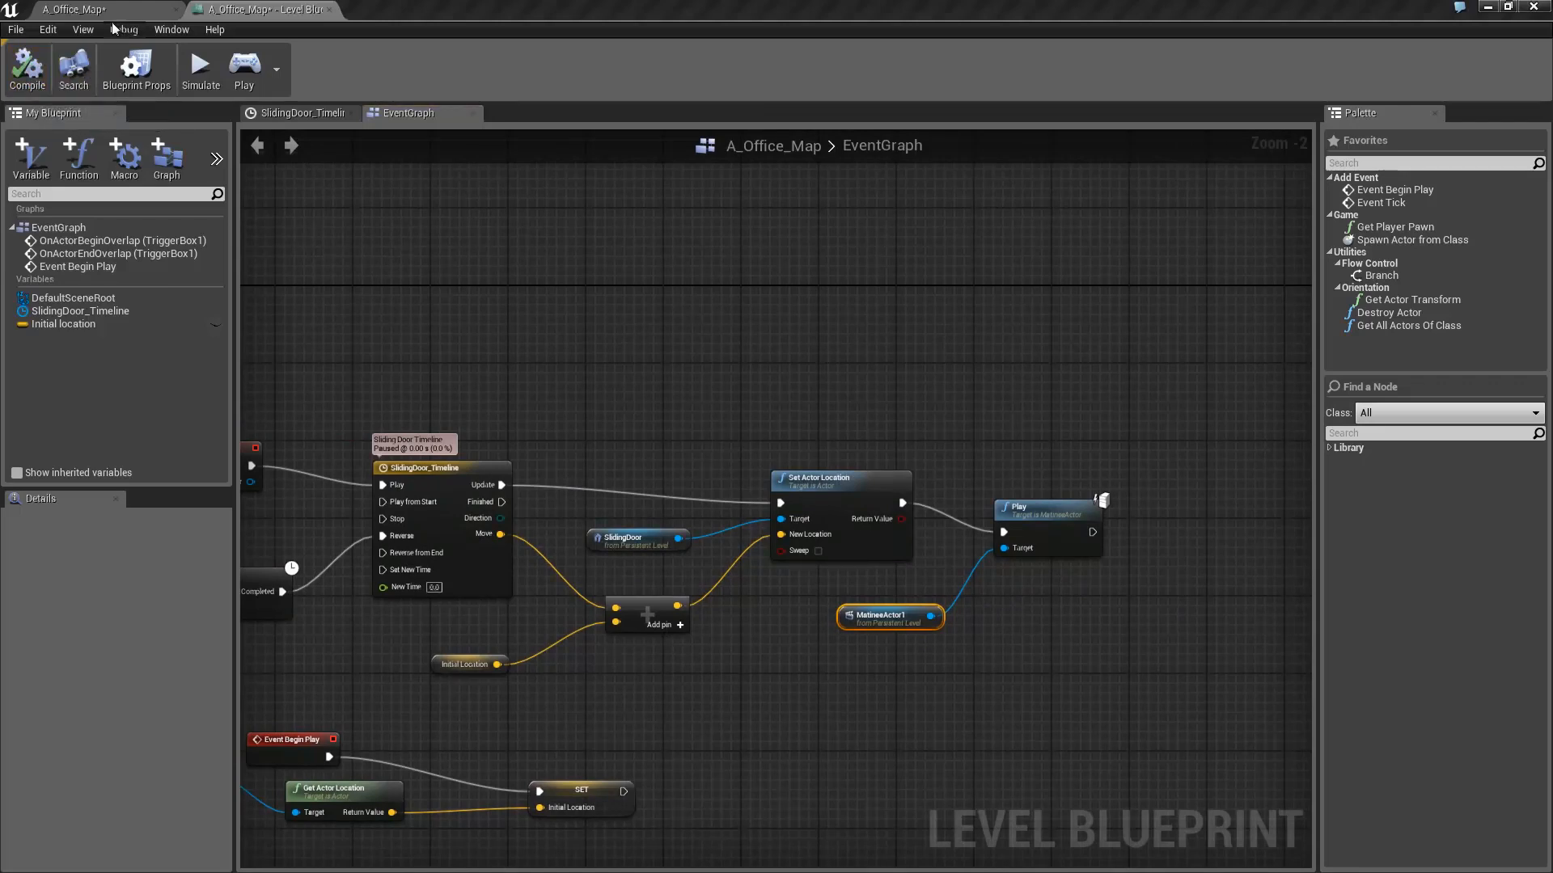
left_click(247, 9)
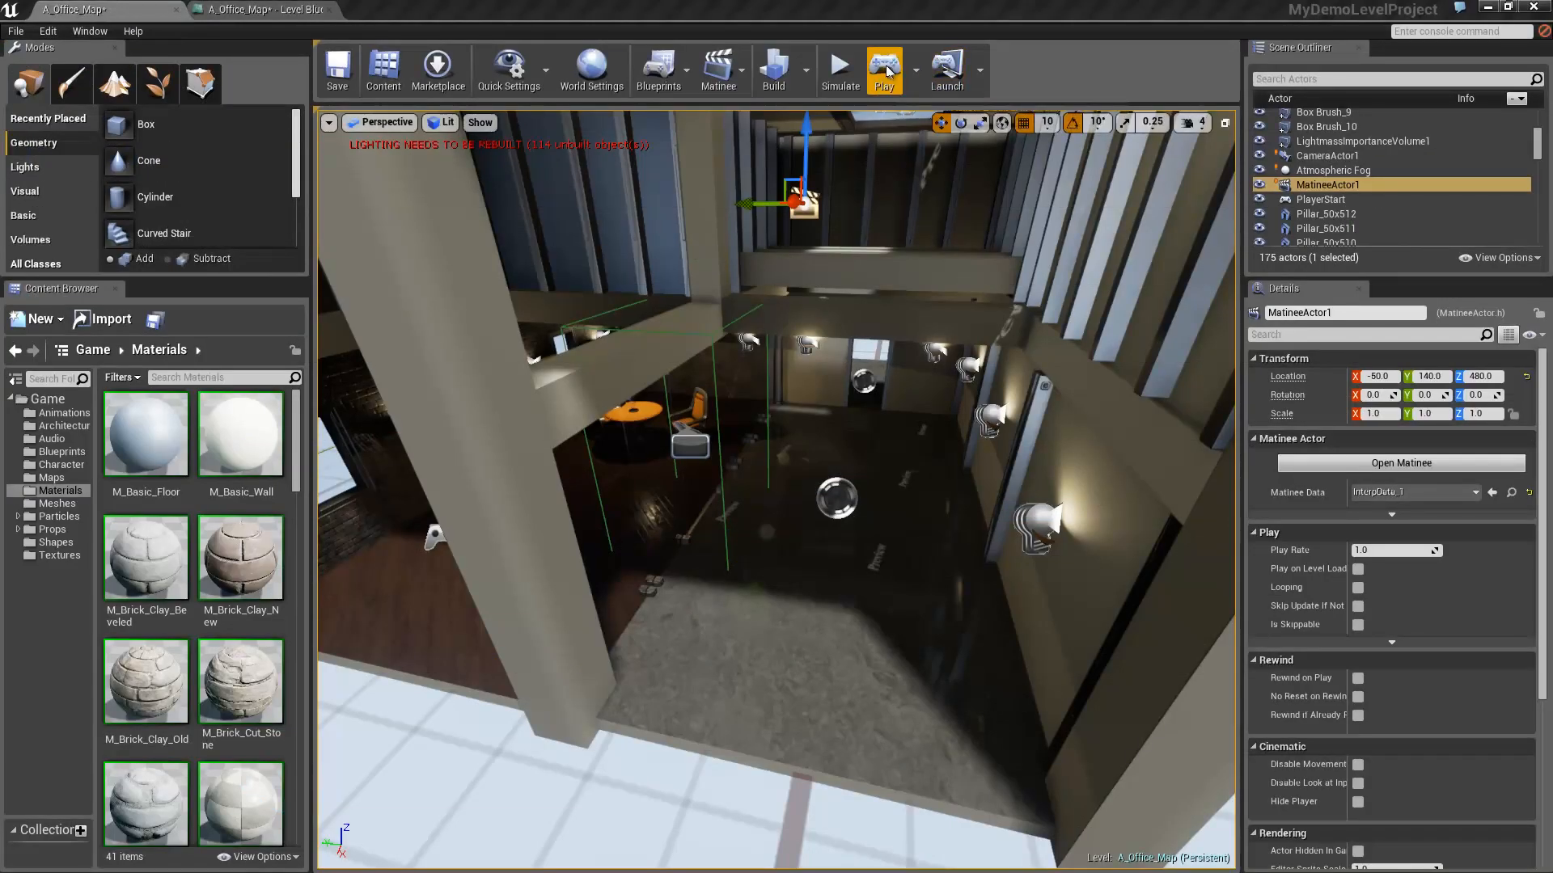
left_click(882, 70)
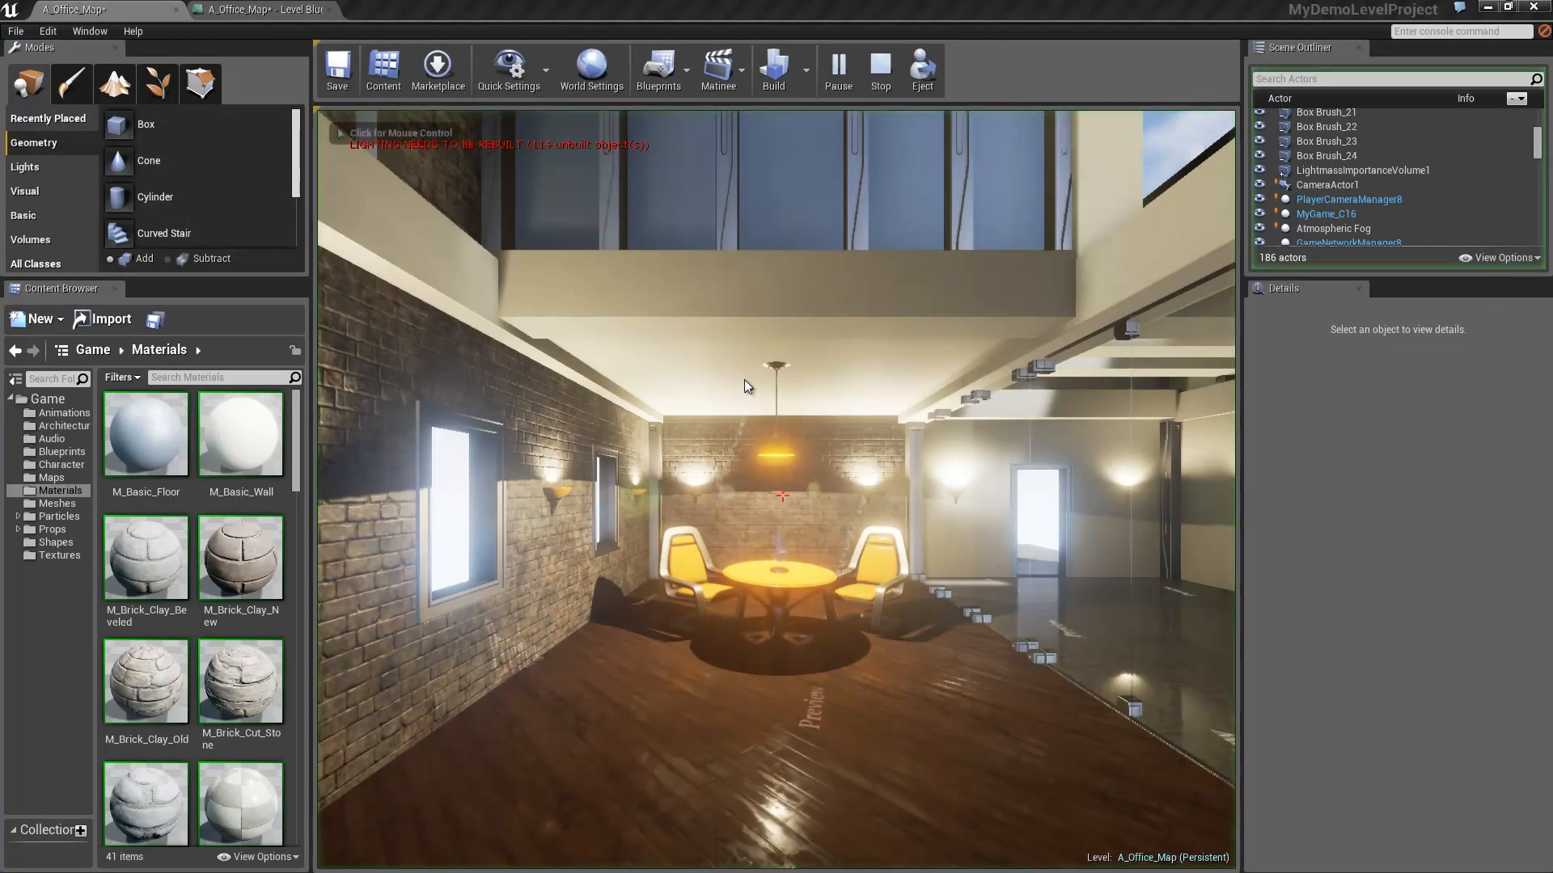